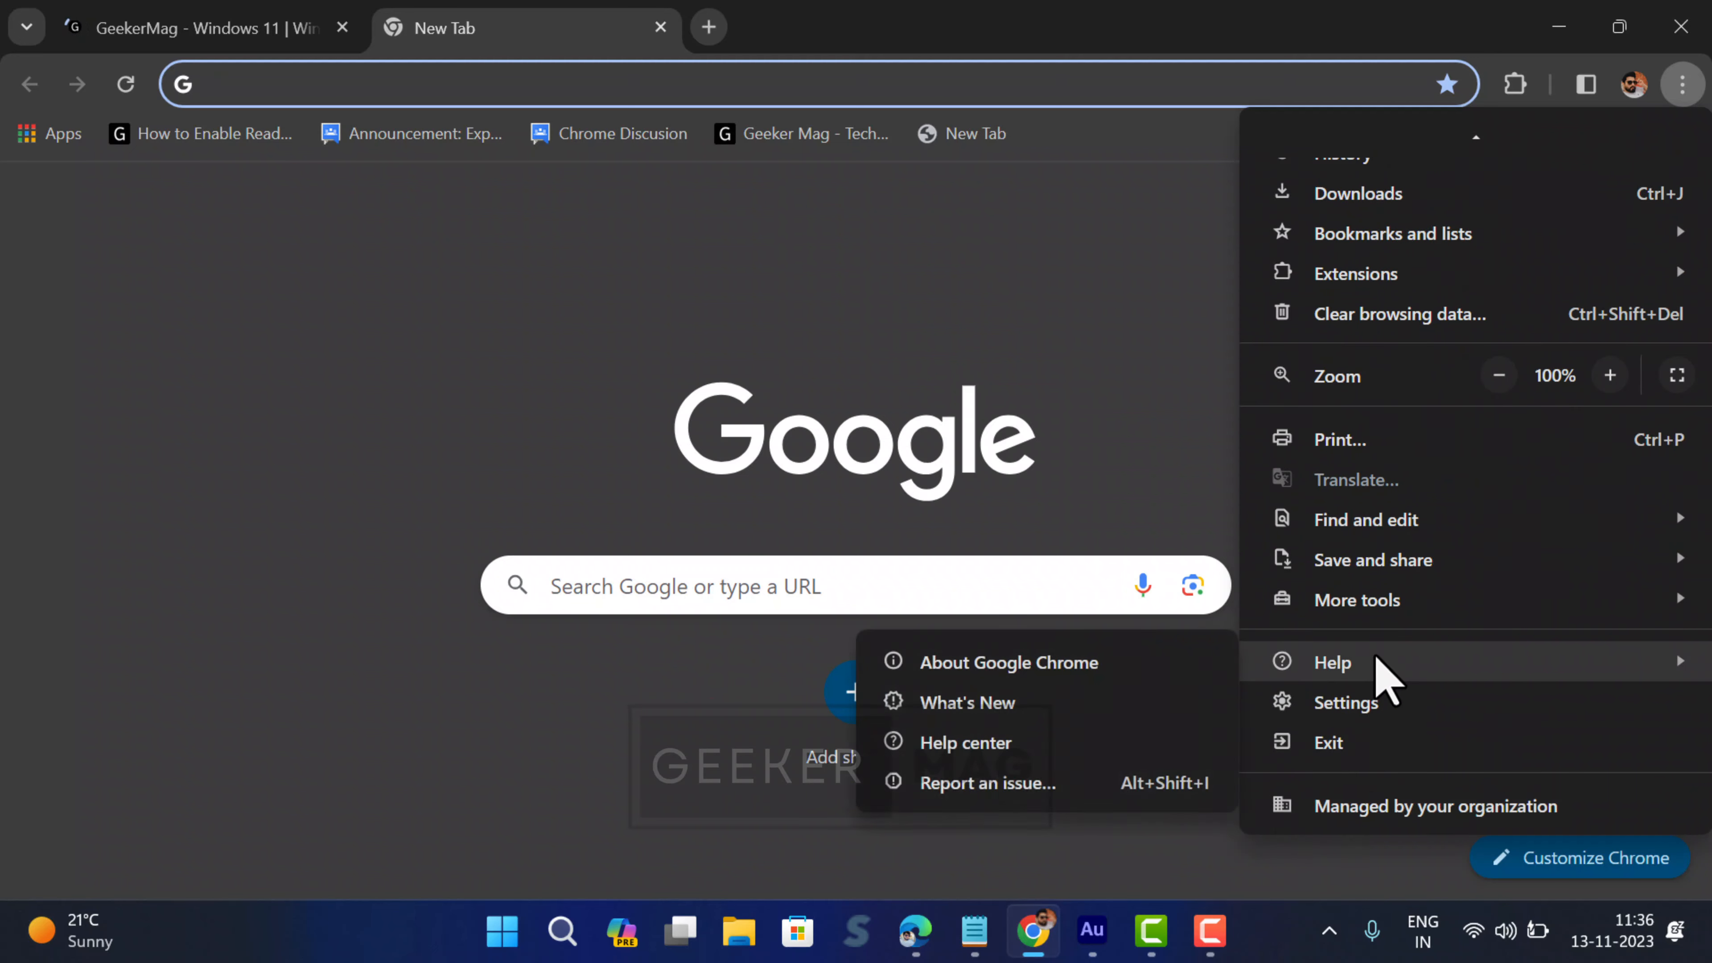
View the About Google Chrome page confirming version 119 is up to date, then start a new tab.
left_click(1008, 662)
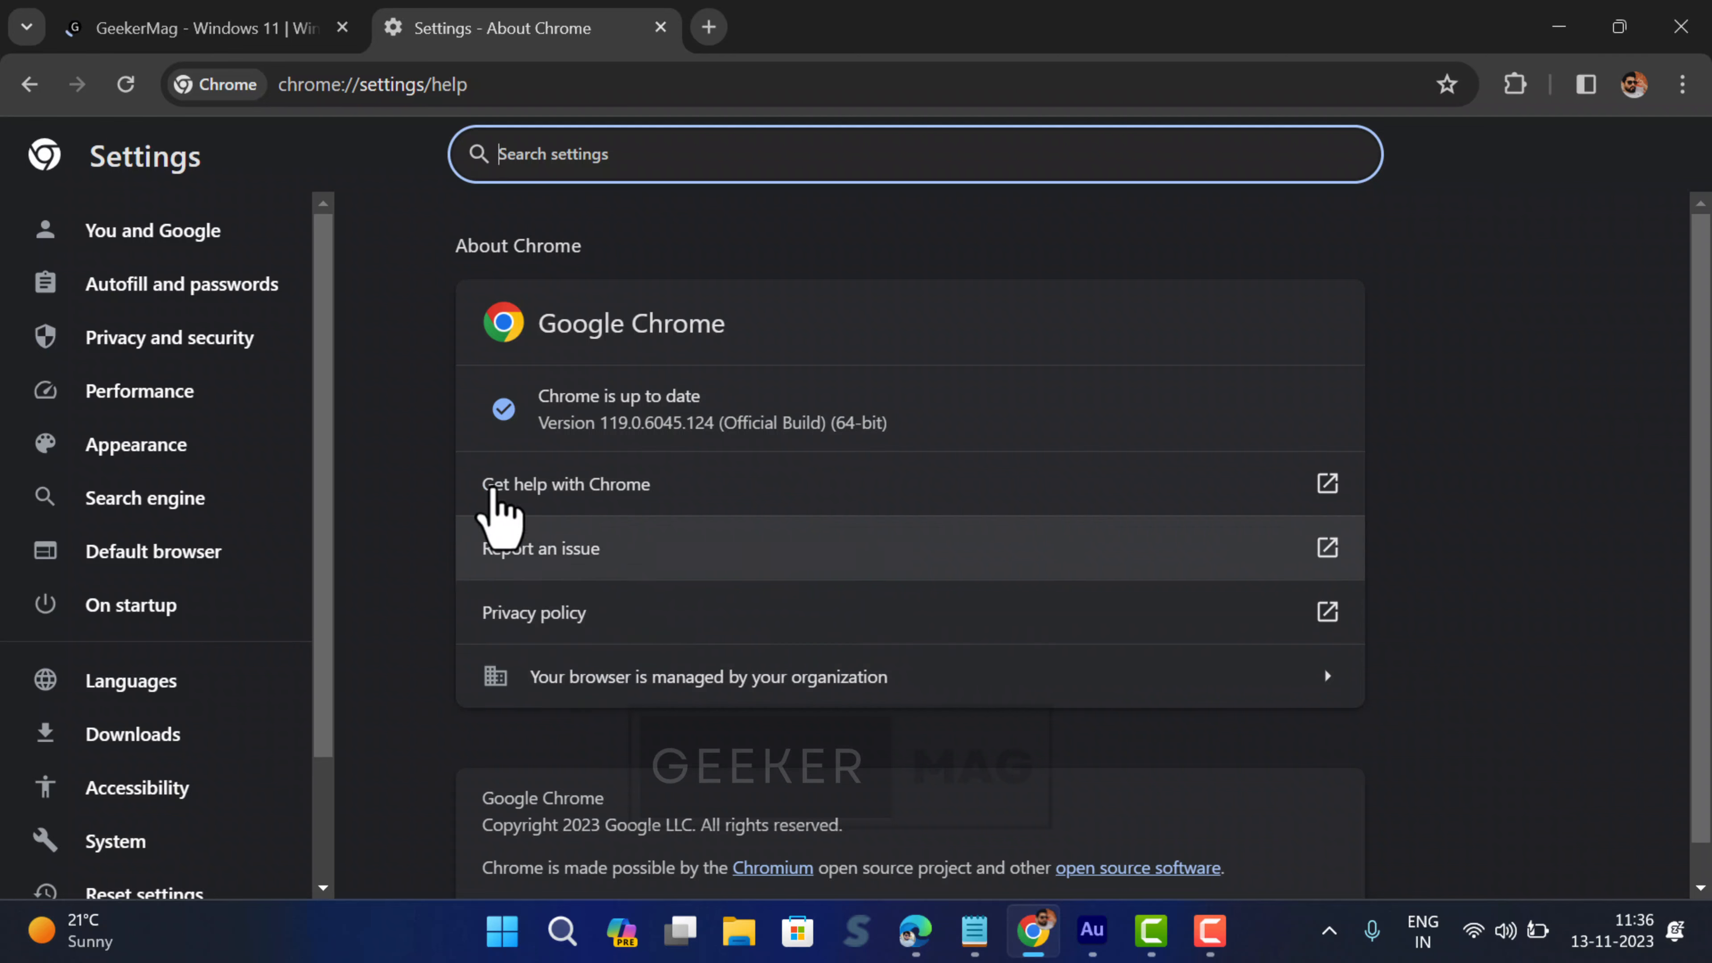
right_click(502, 28)
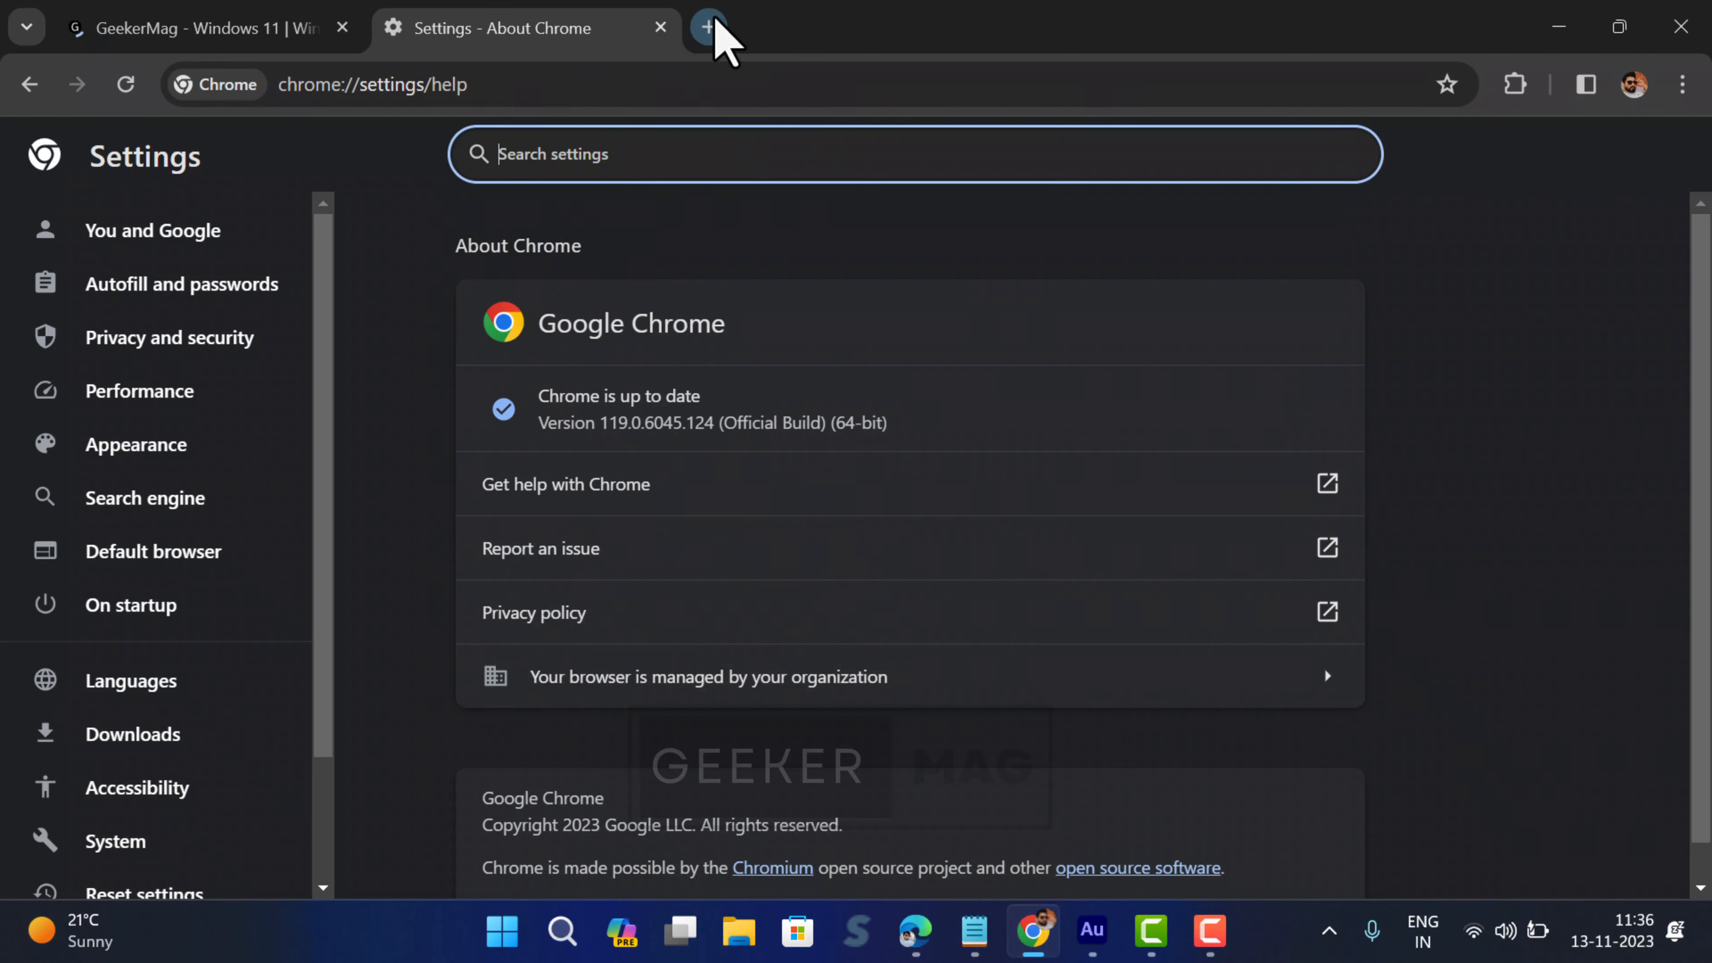
left_click(707, 28)
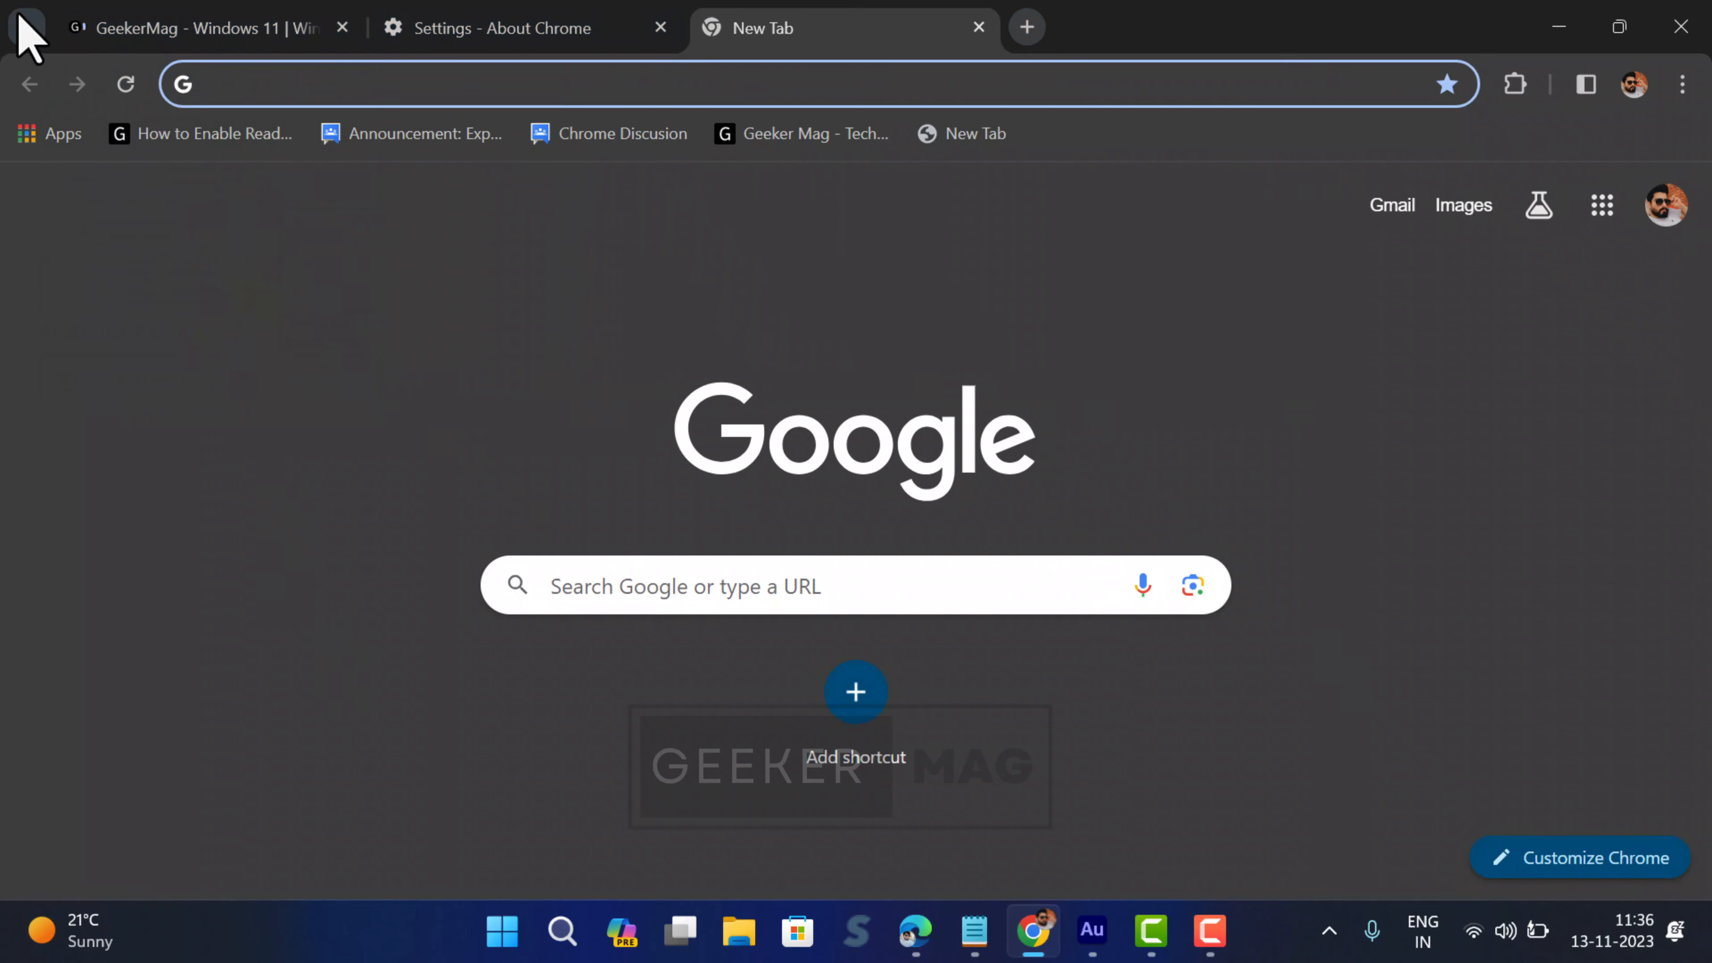
left_click(25, 28)
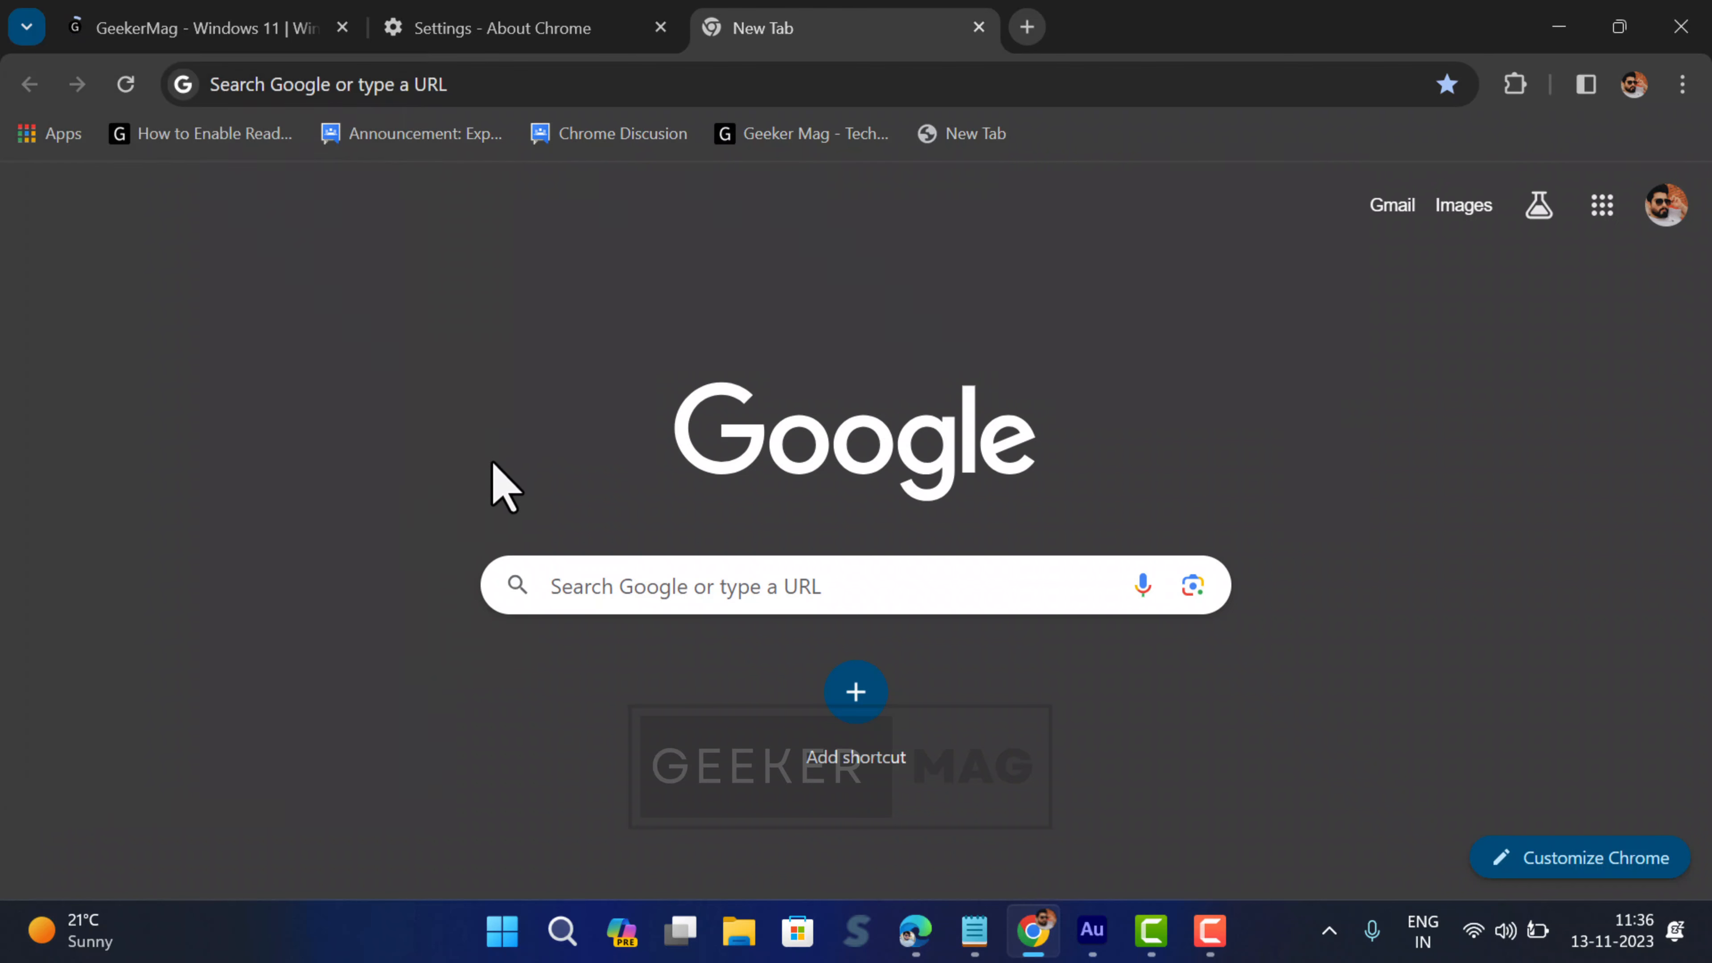
Bring up the Customize Chrome appearance panel from the ⋮ menu.
left_click(1681, 84)
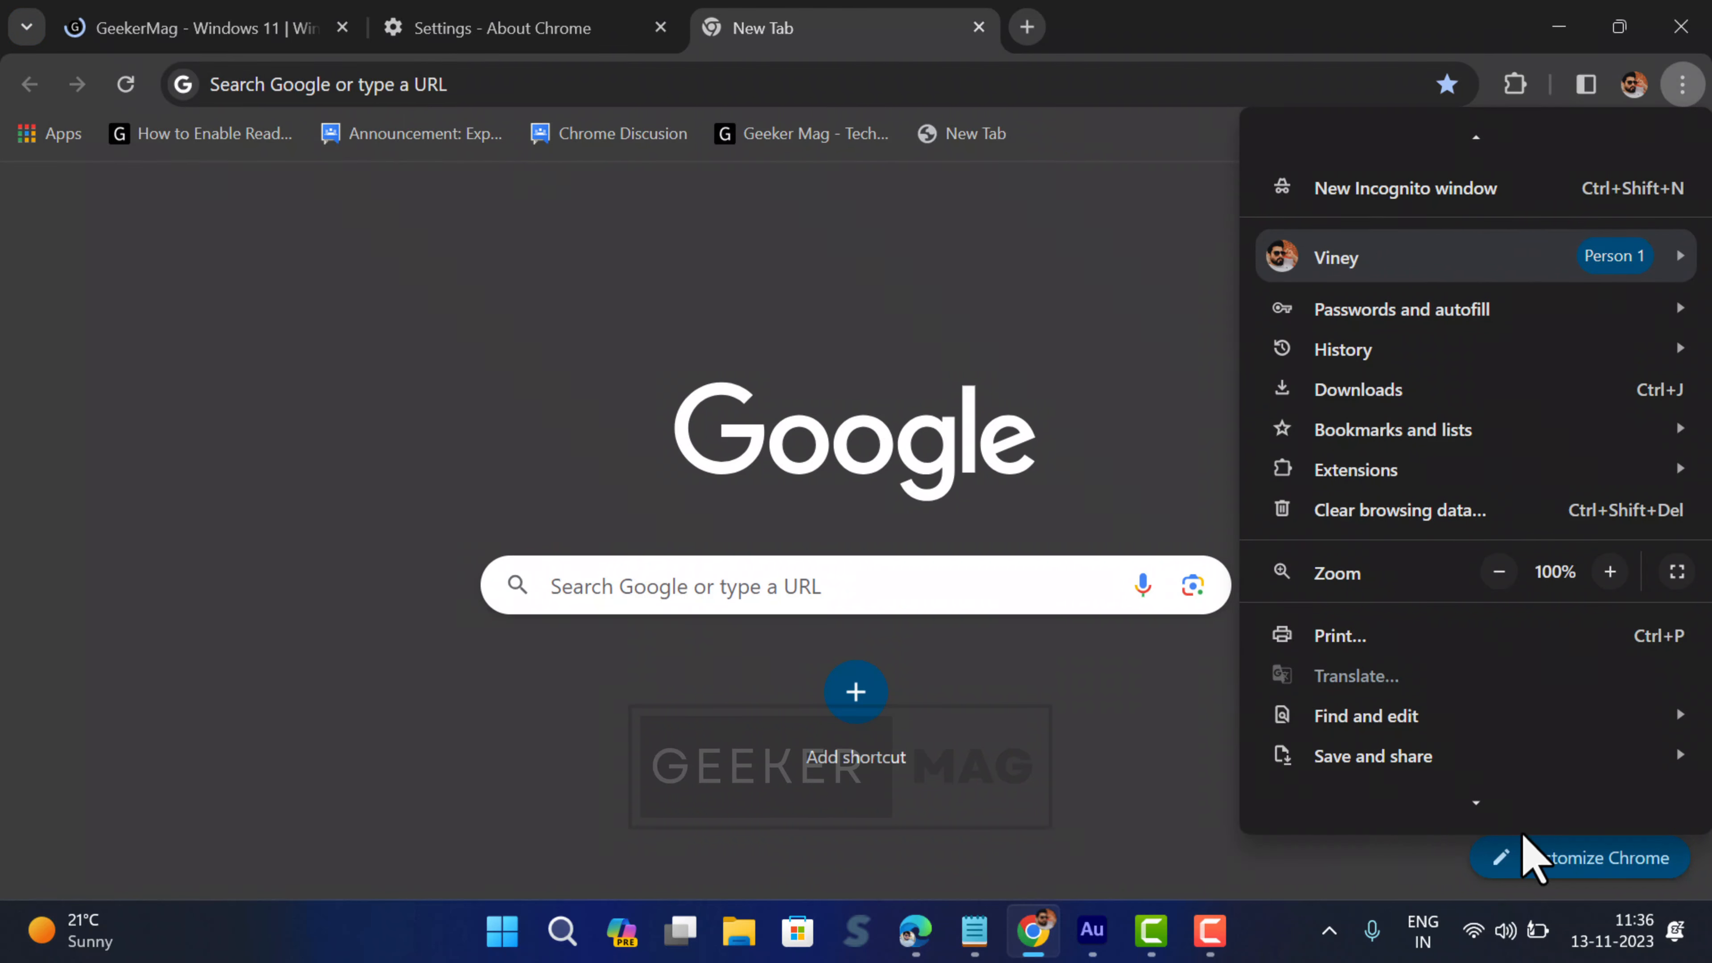
left_click(1590, 857)
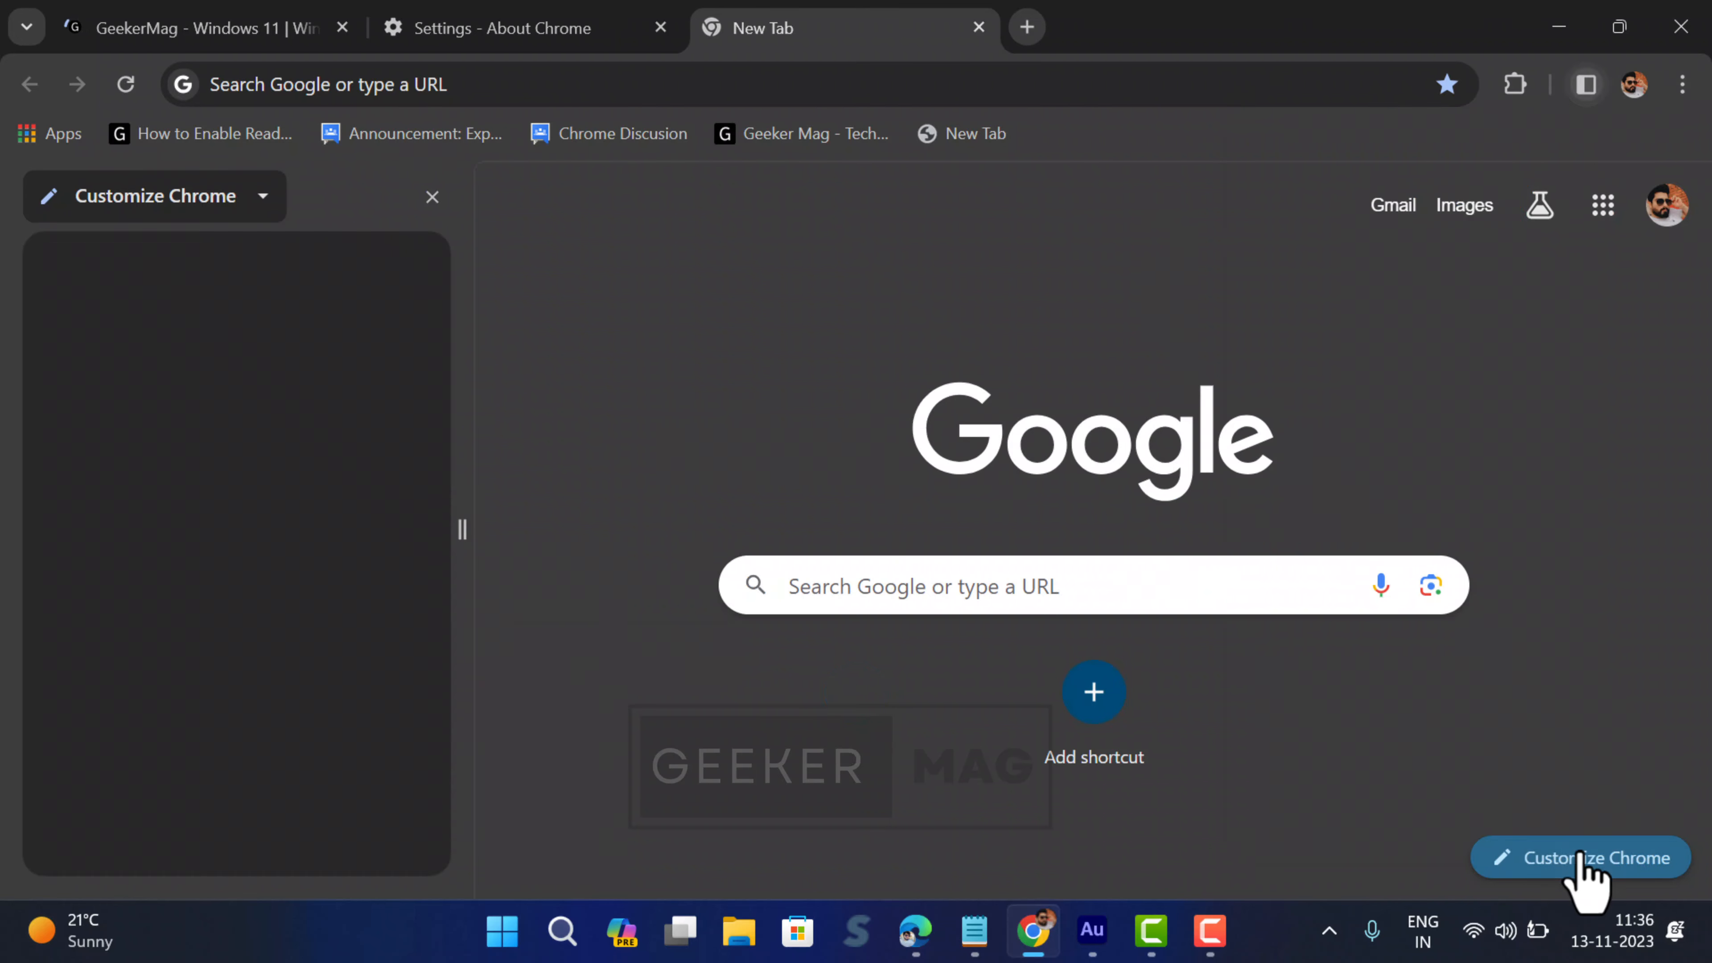
Show the Customize Chrome appearance options with Default theme and Dark mode active.
left_click(1579, 857)
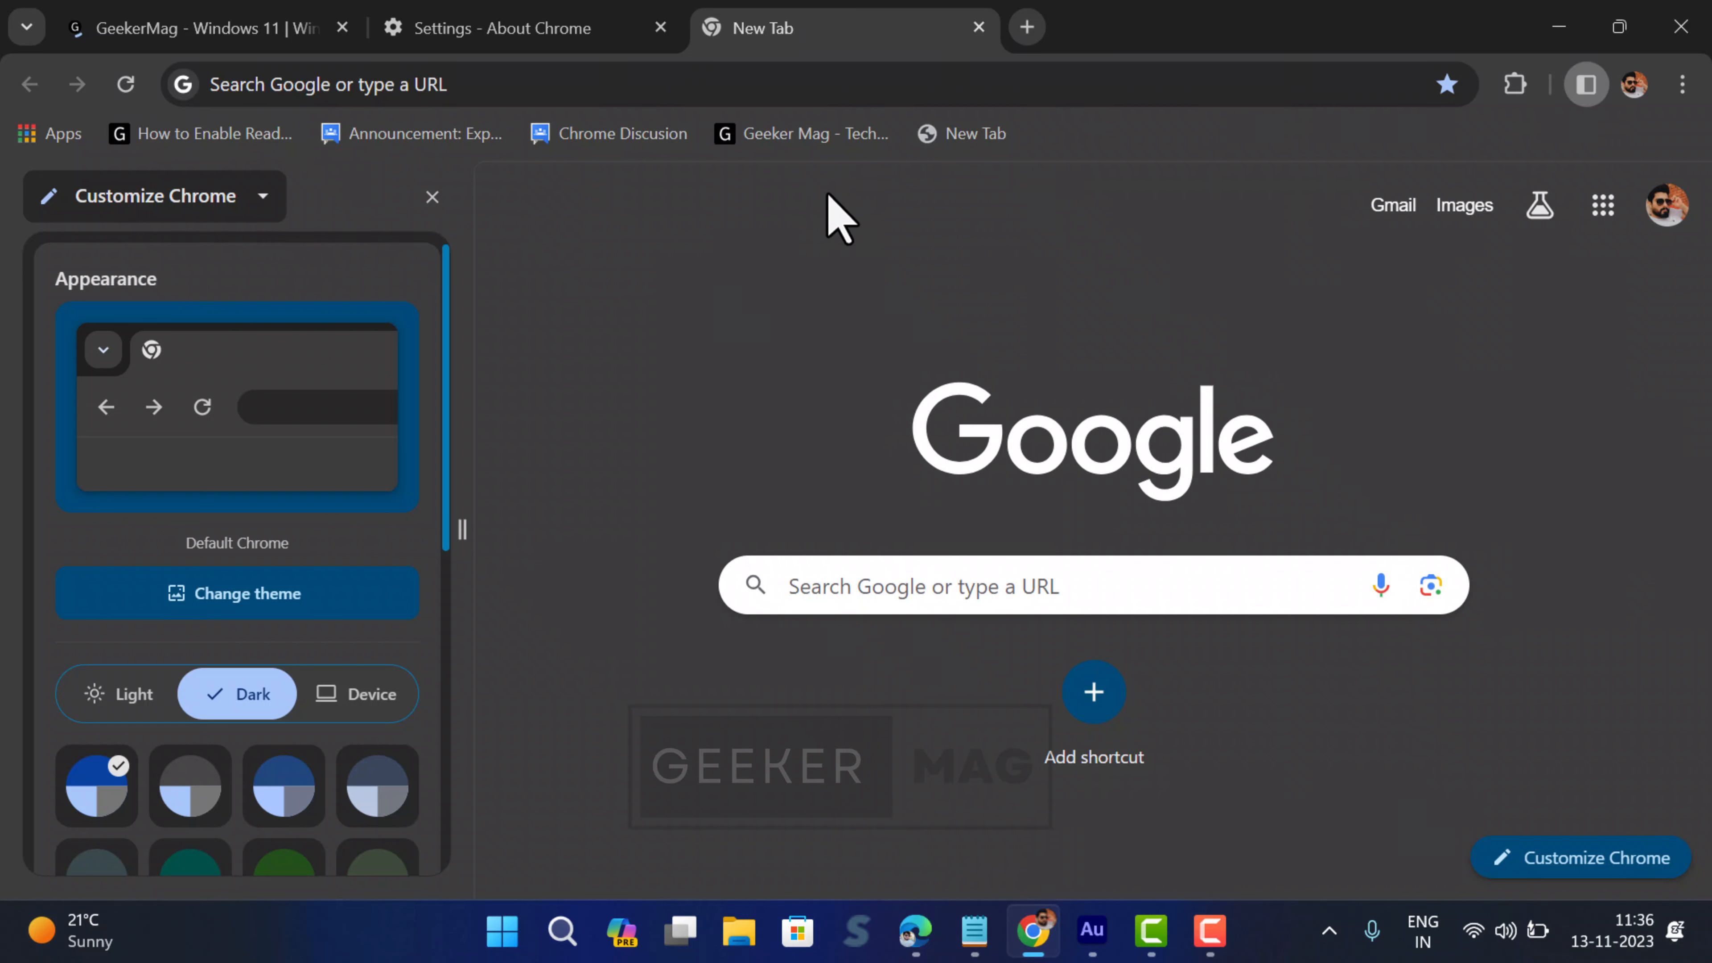
mouse_move(802, 371)
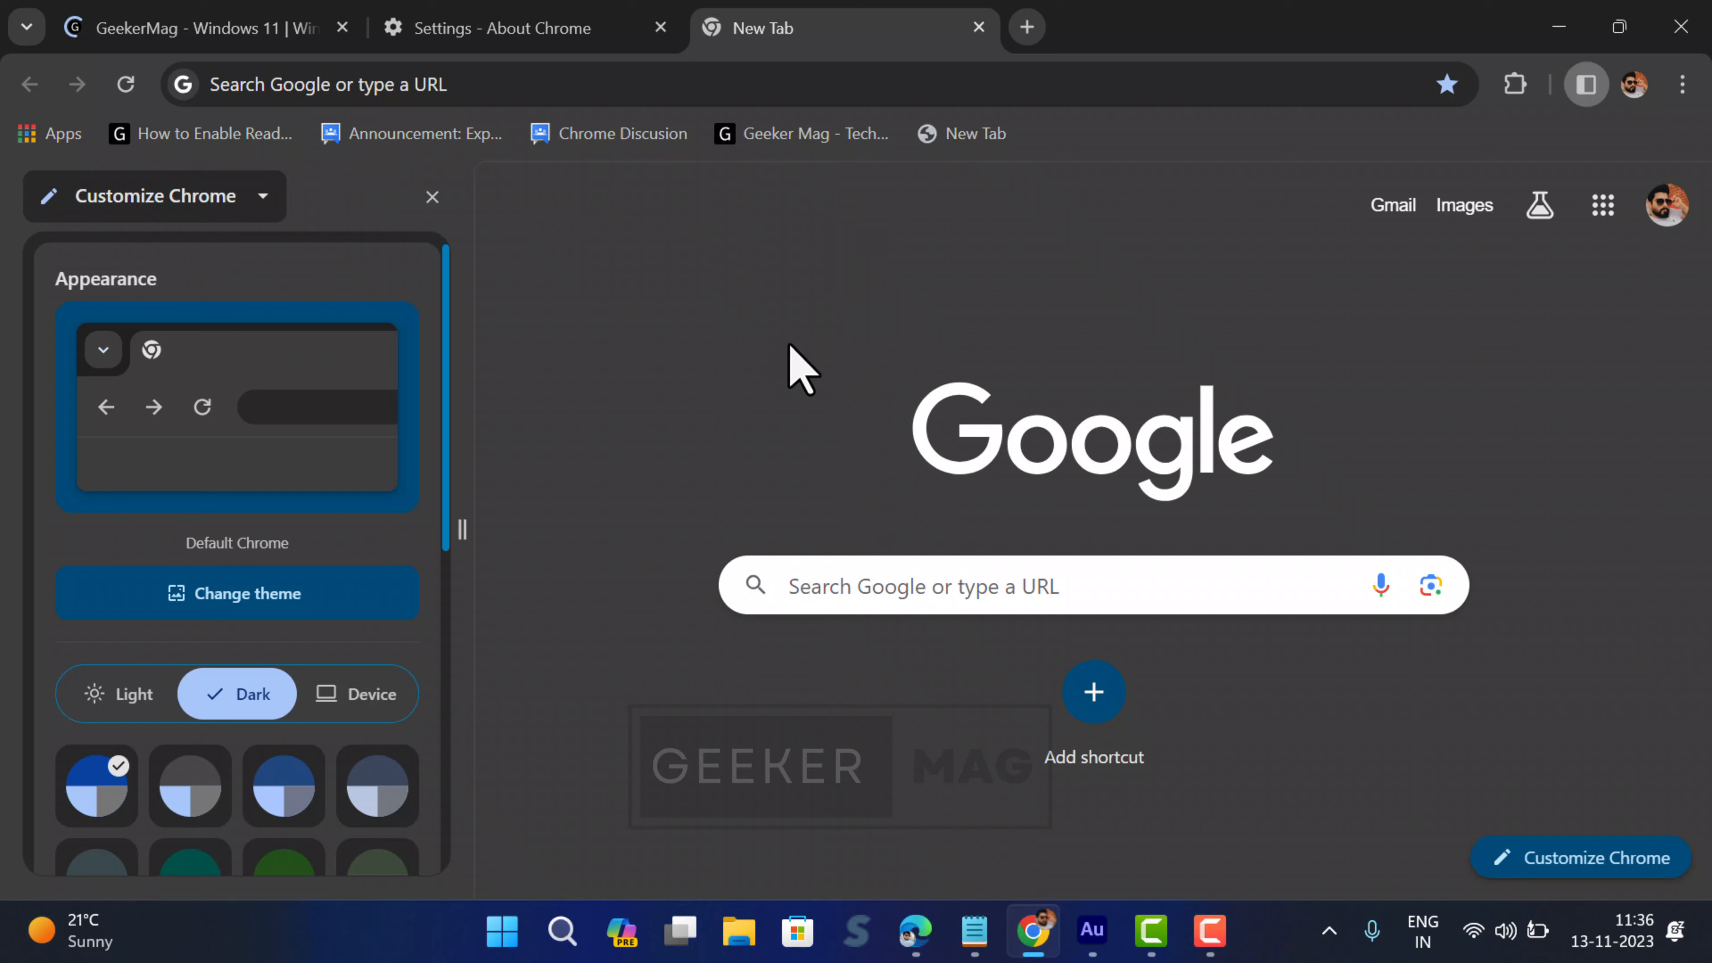
mouse_move(287, 218)
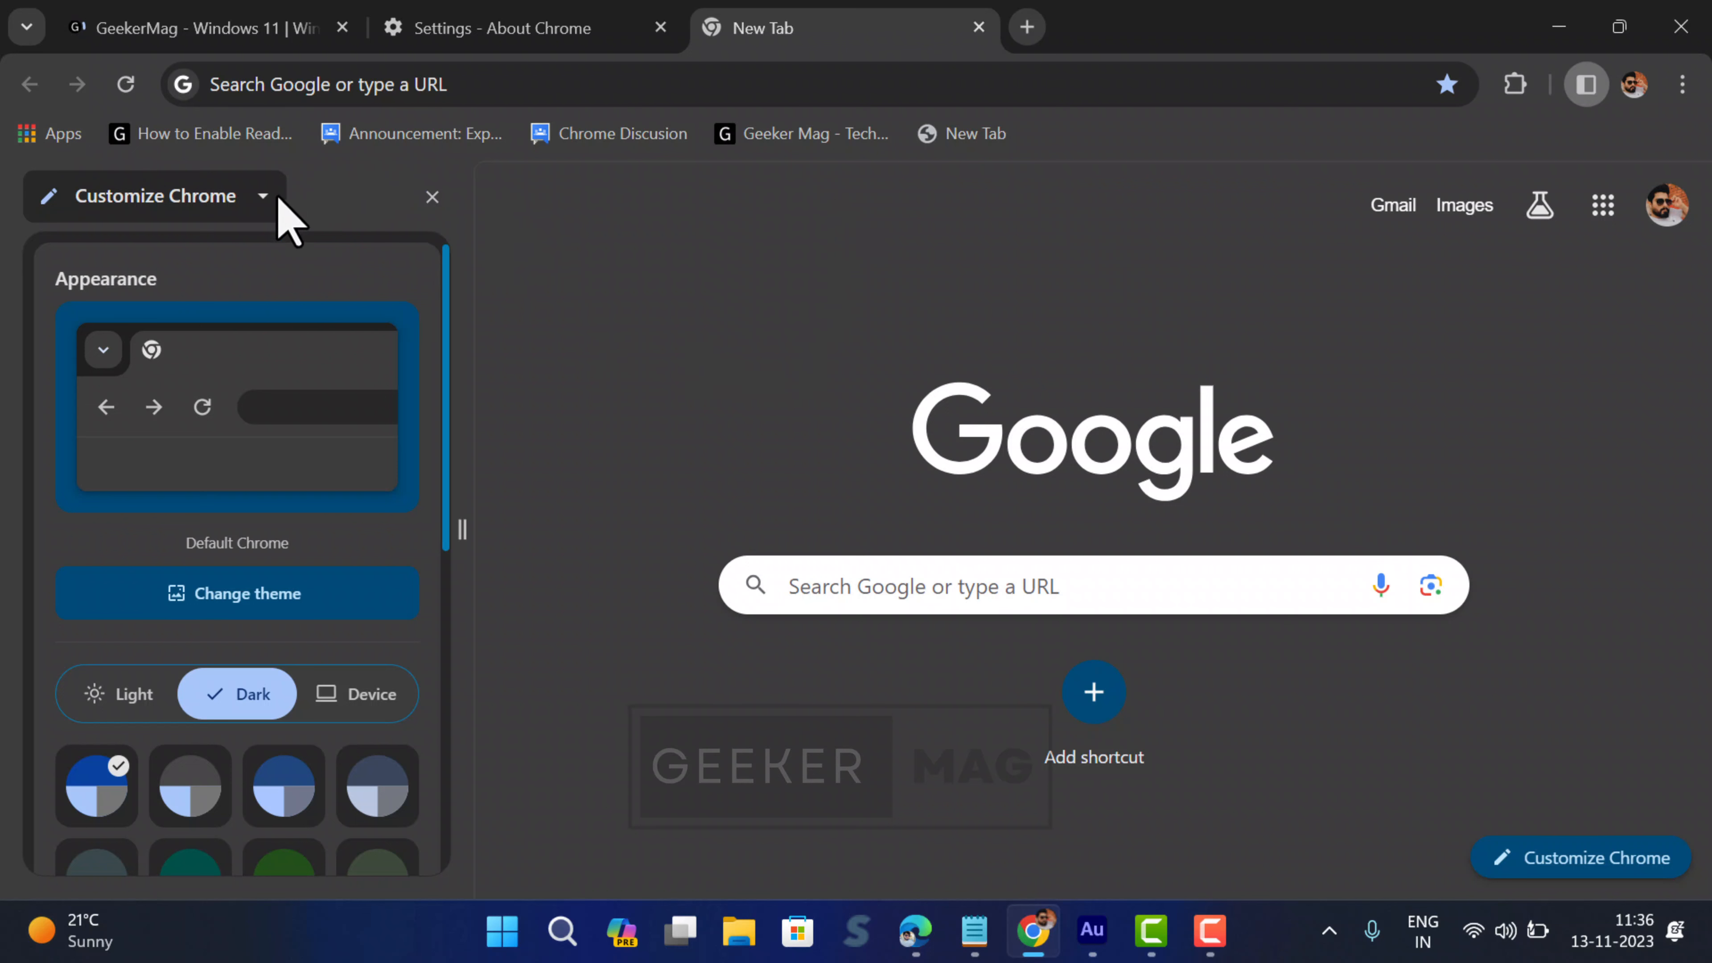
mouse_move(432, 197)
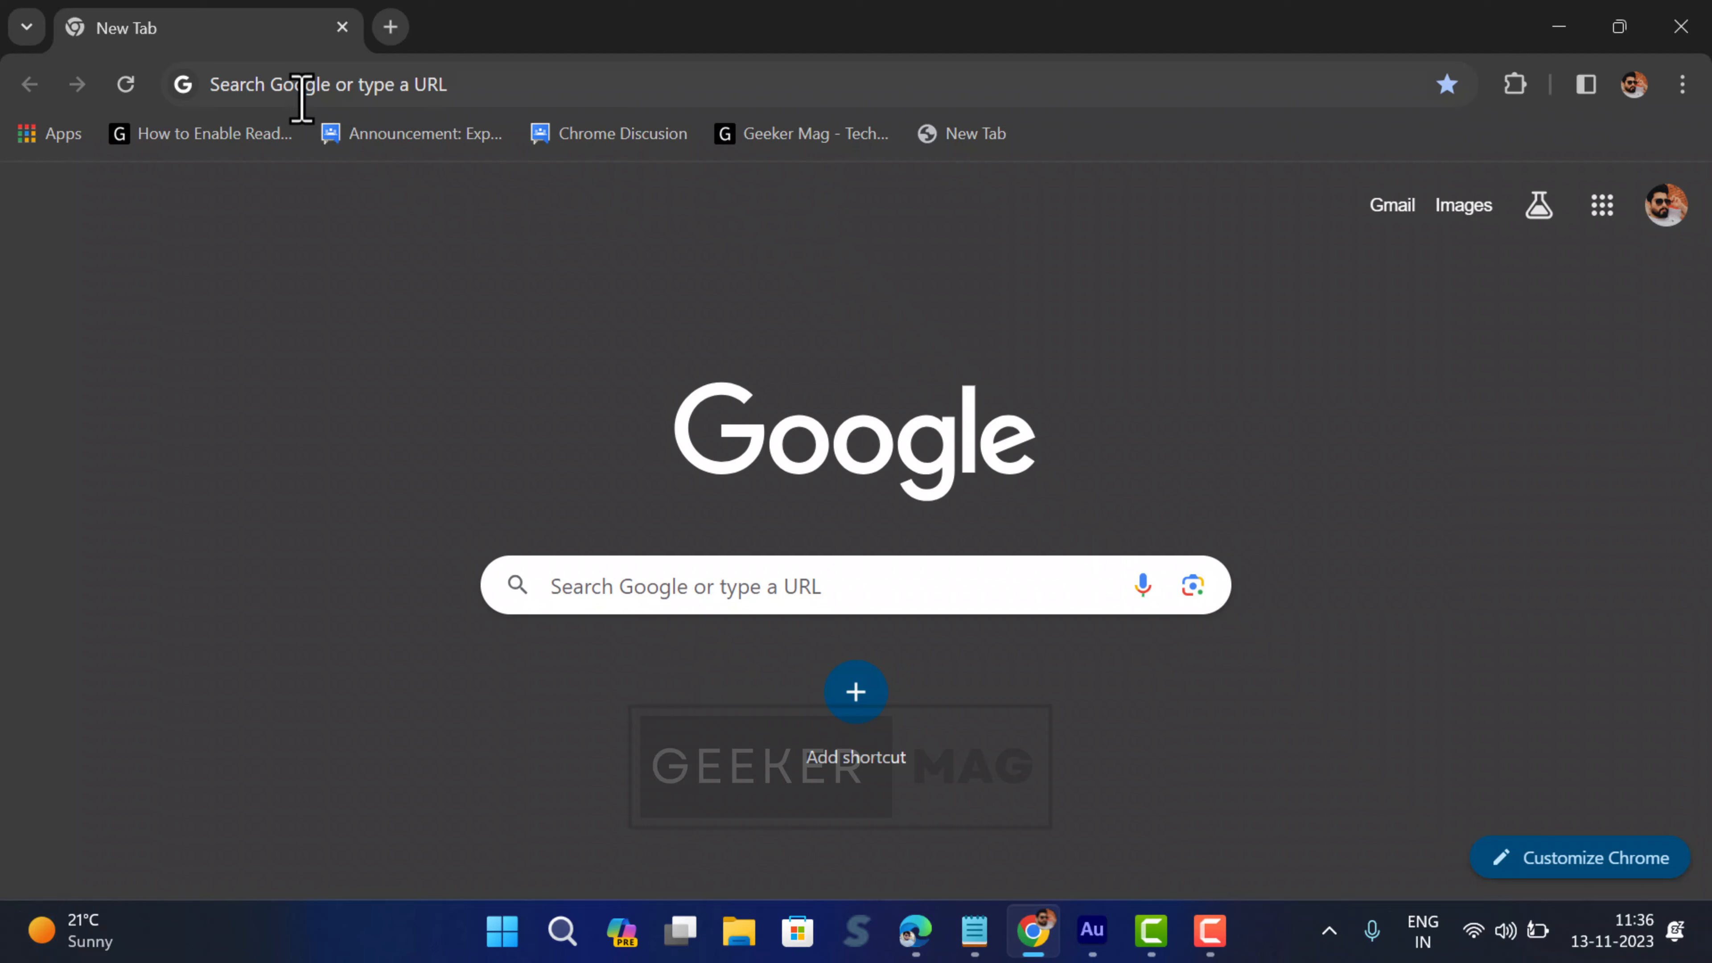
Load the Experiments page via chrome://flags in the address bar.
type("chrome://flags")
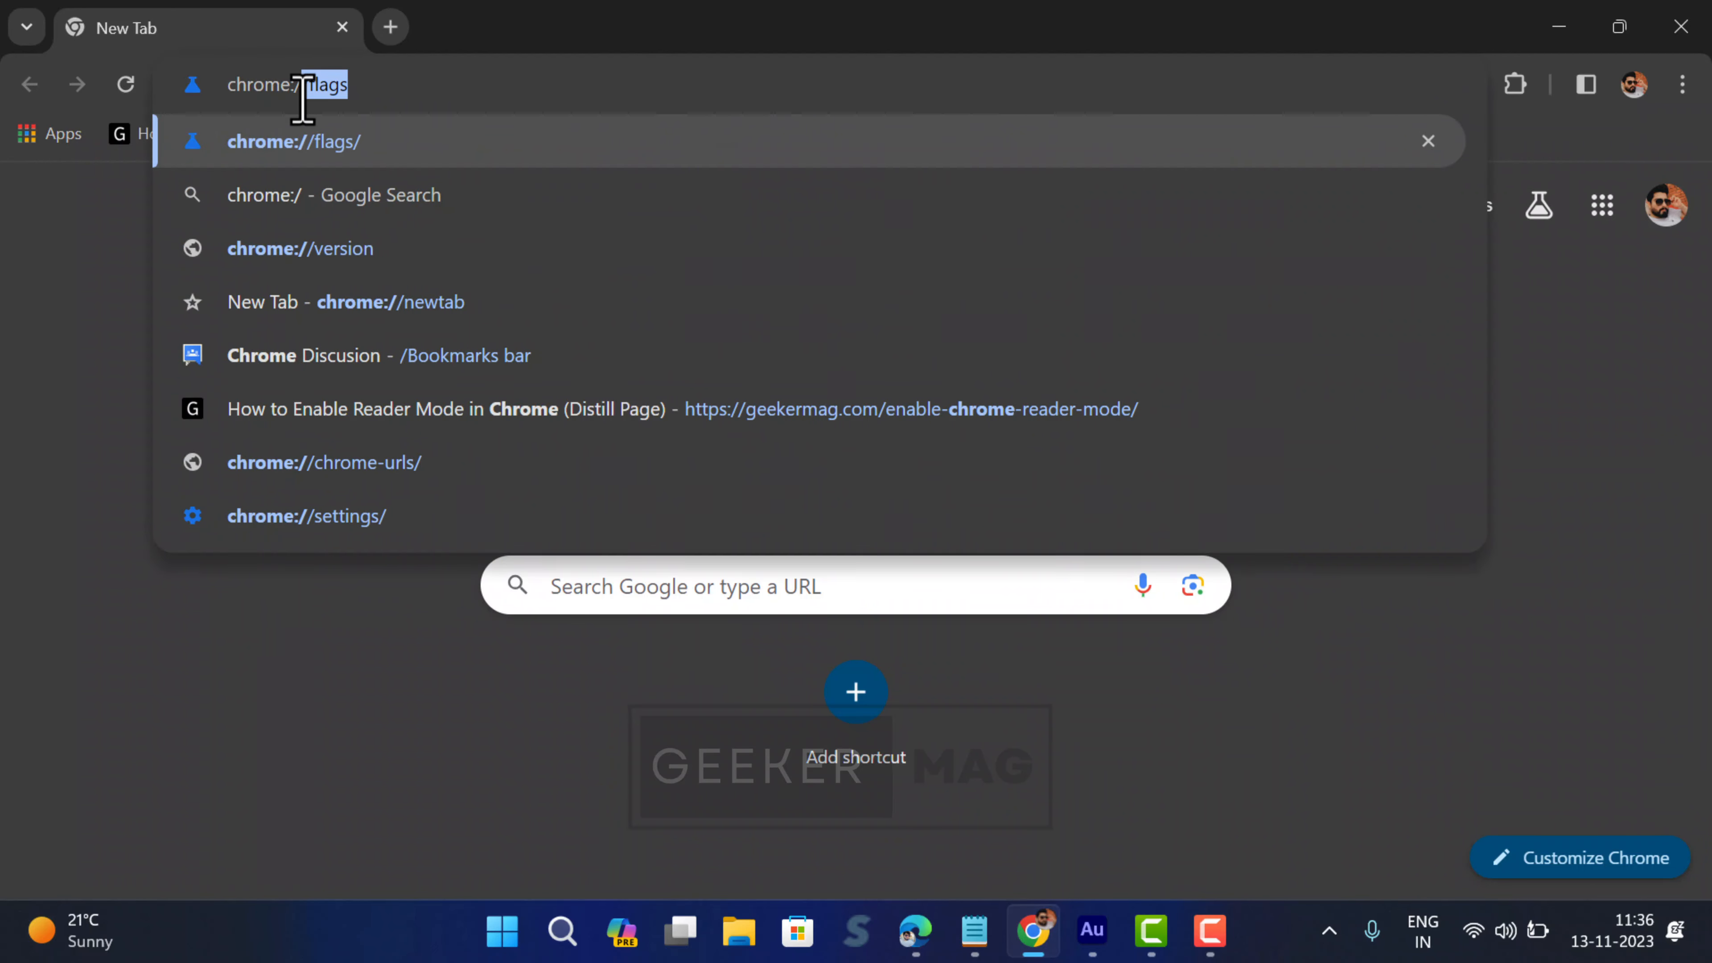
key("backspace")
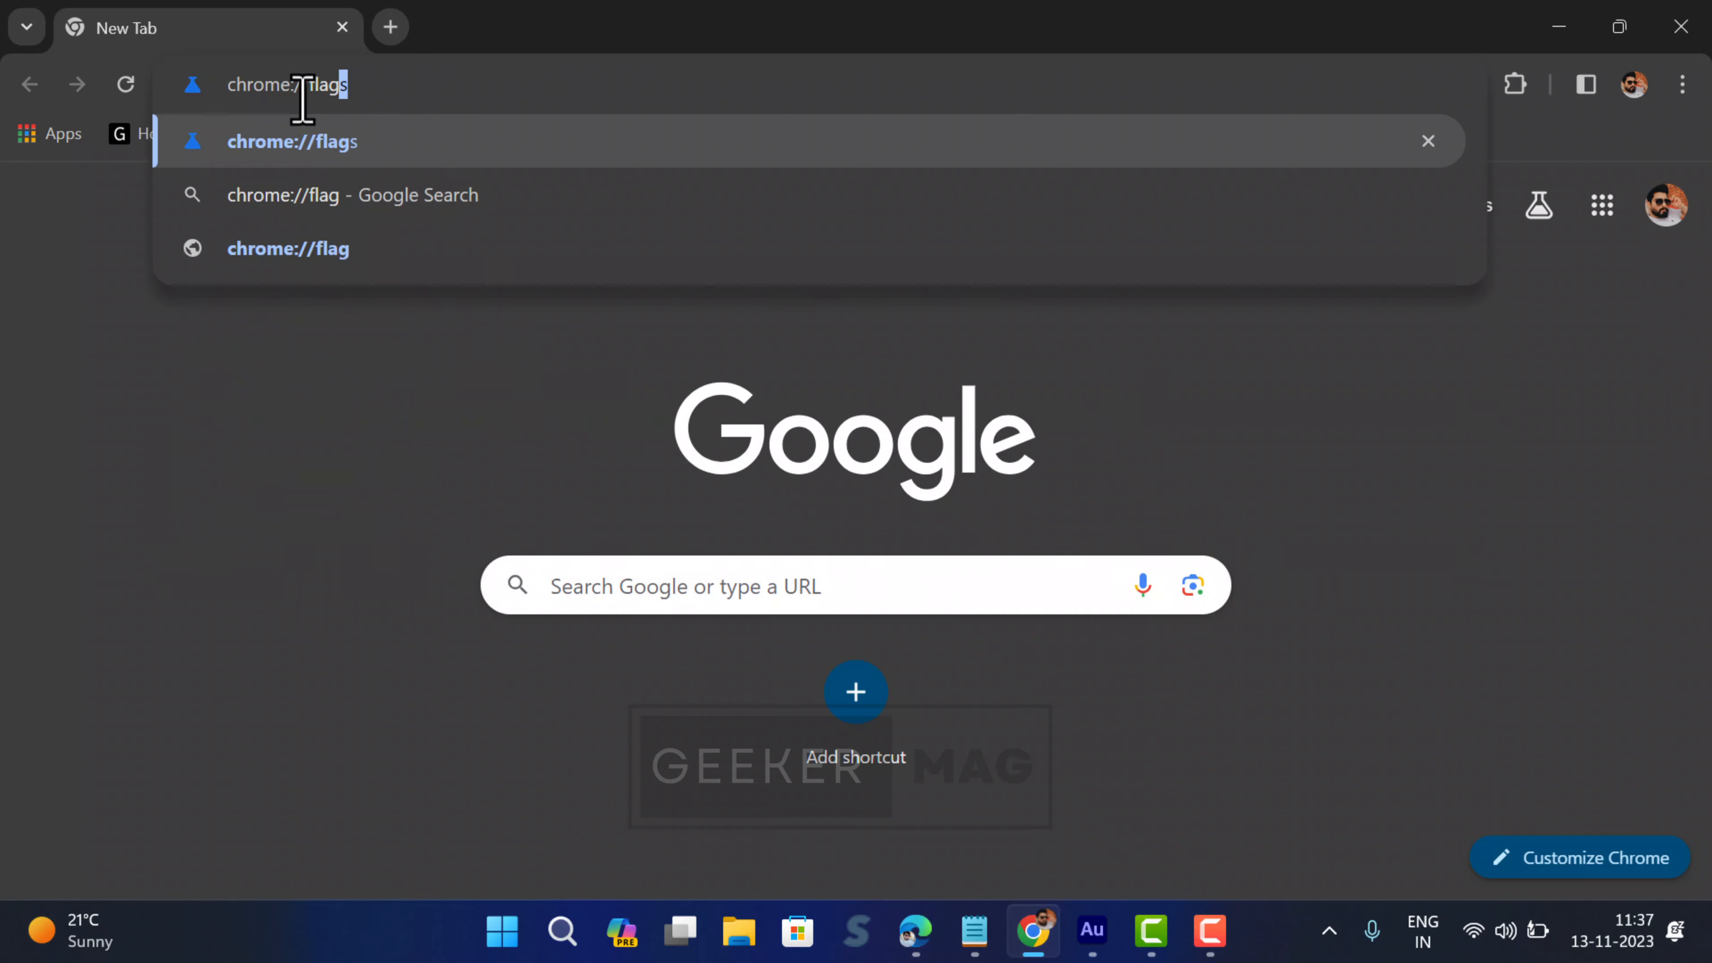
key("Enter")
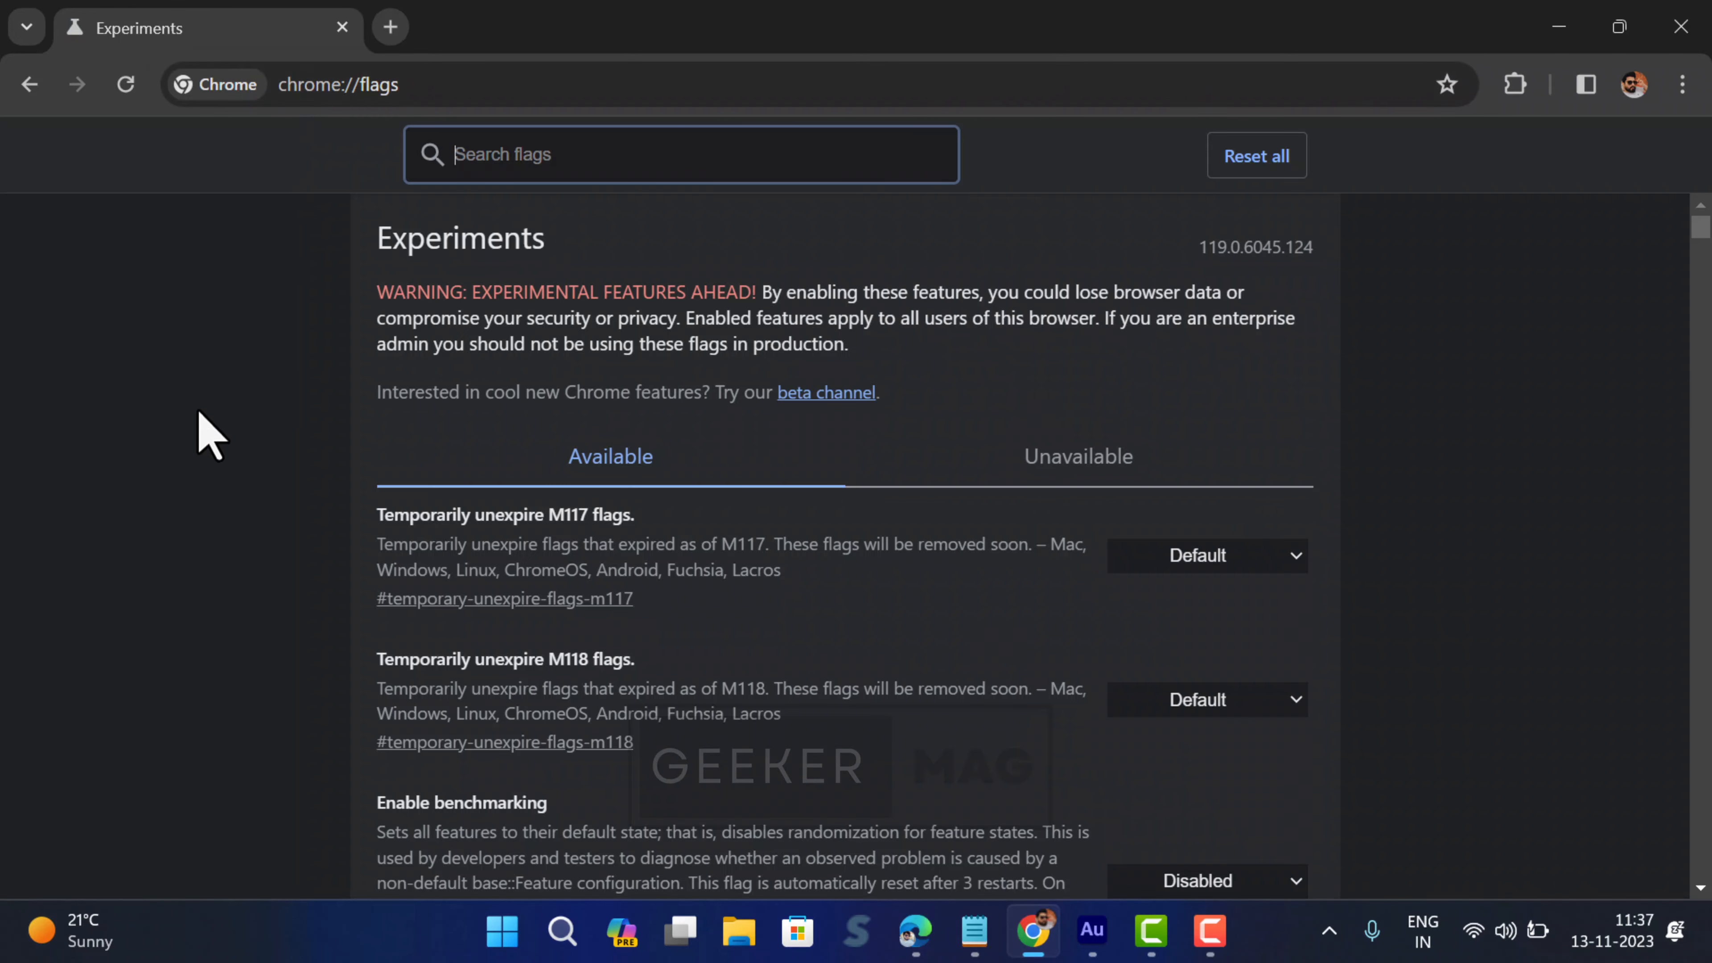
mouse_move(598, 140)
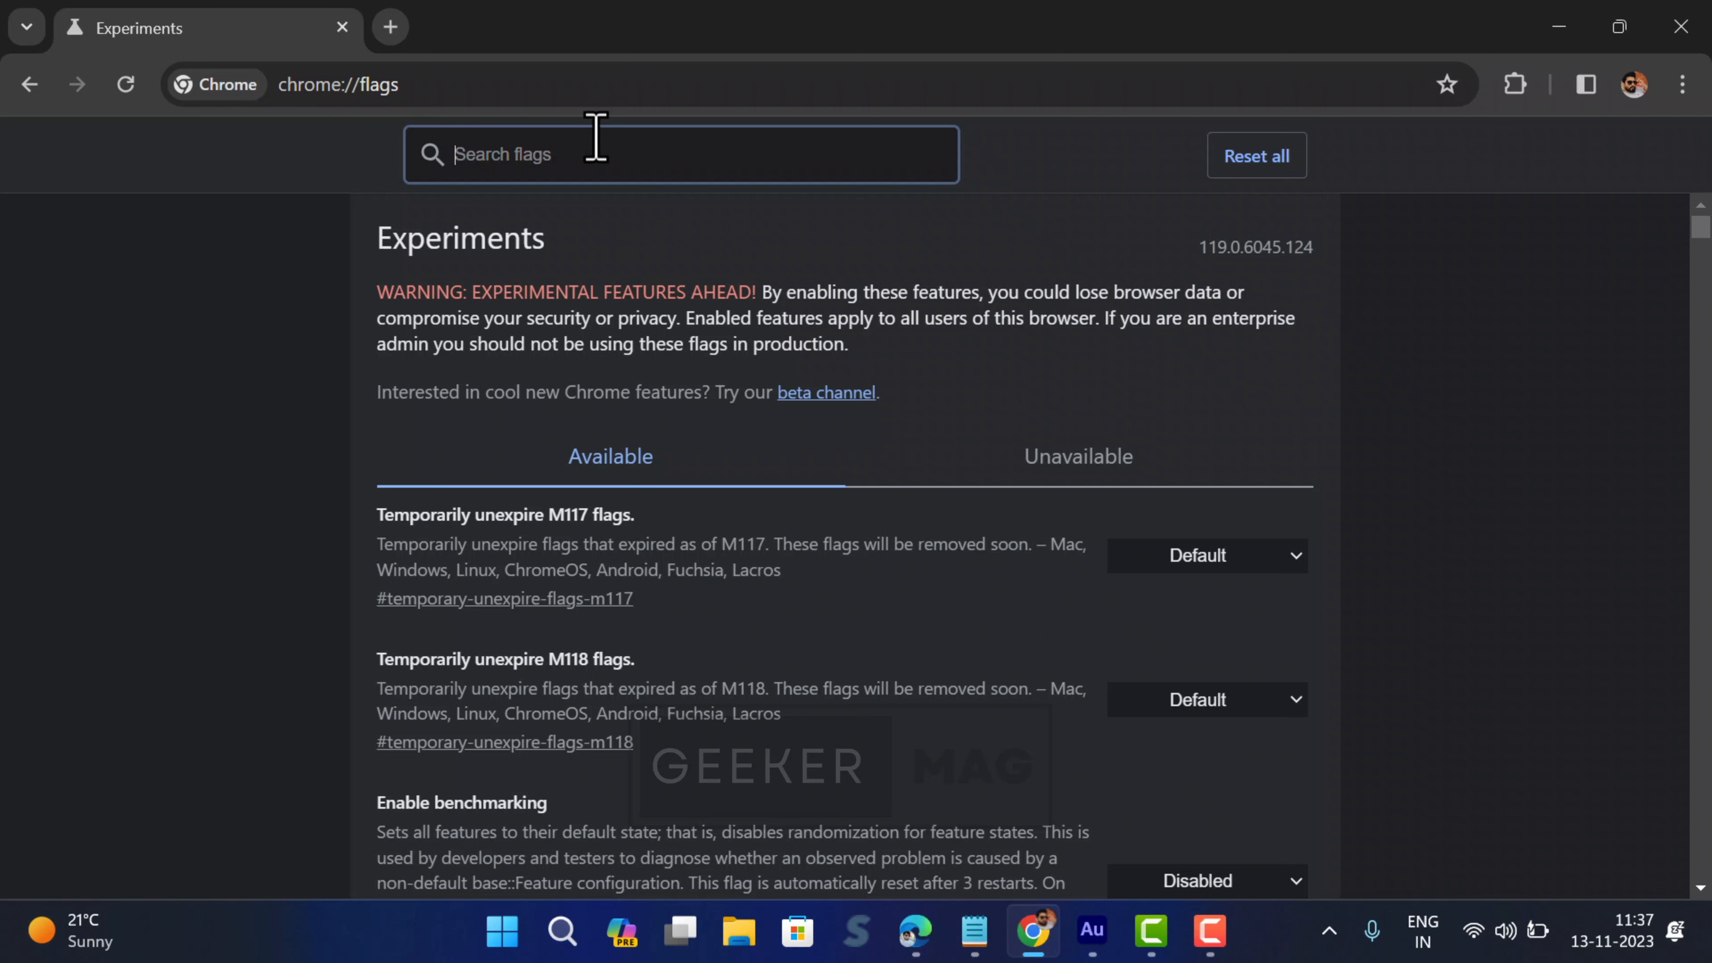
Filter the flags list by 'refresh 2023' to show the Chrome Refresh 2023 flags.
type("refresh 2023")
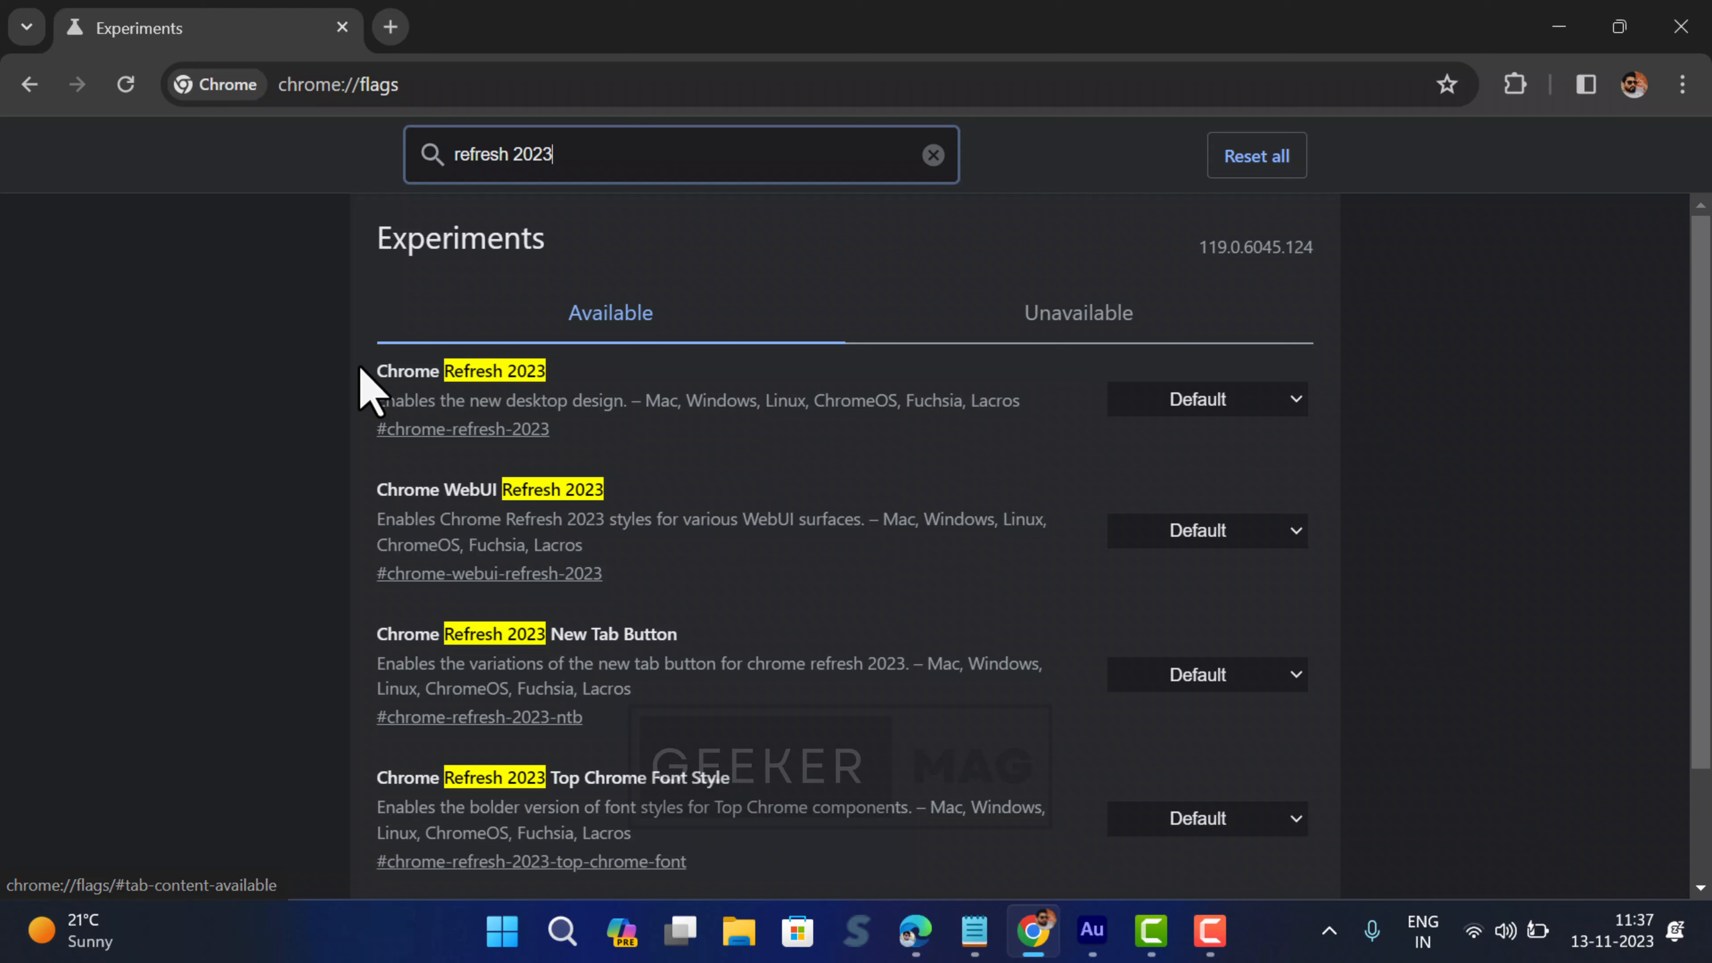
double_click(458, 370)
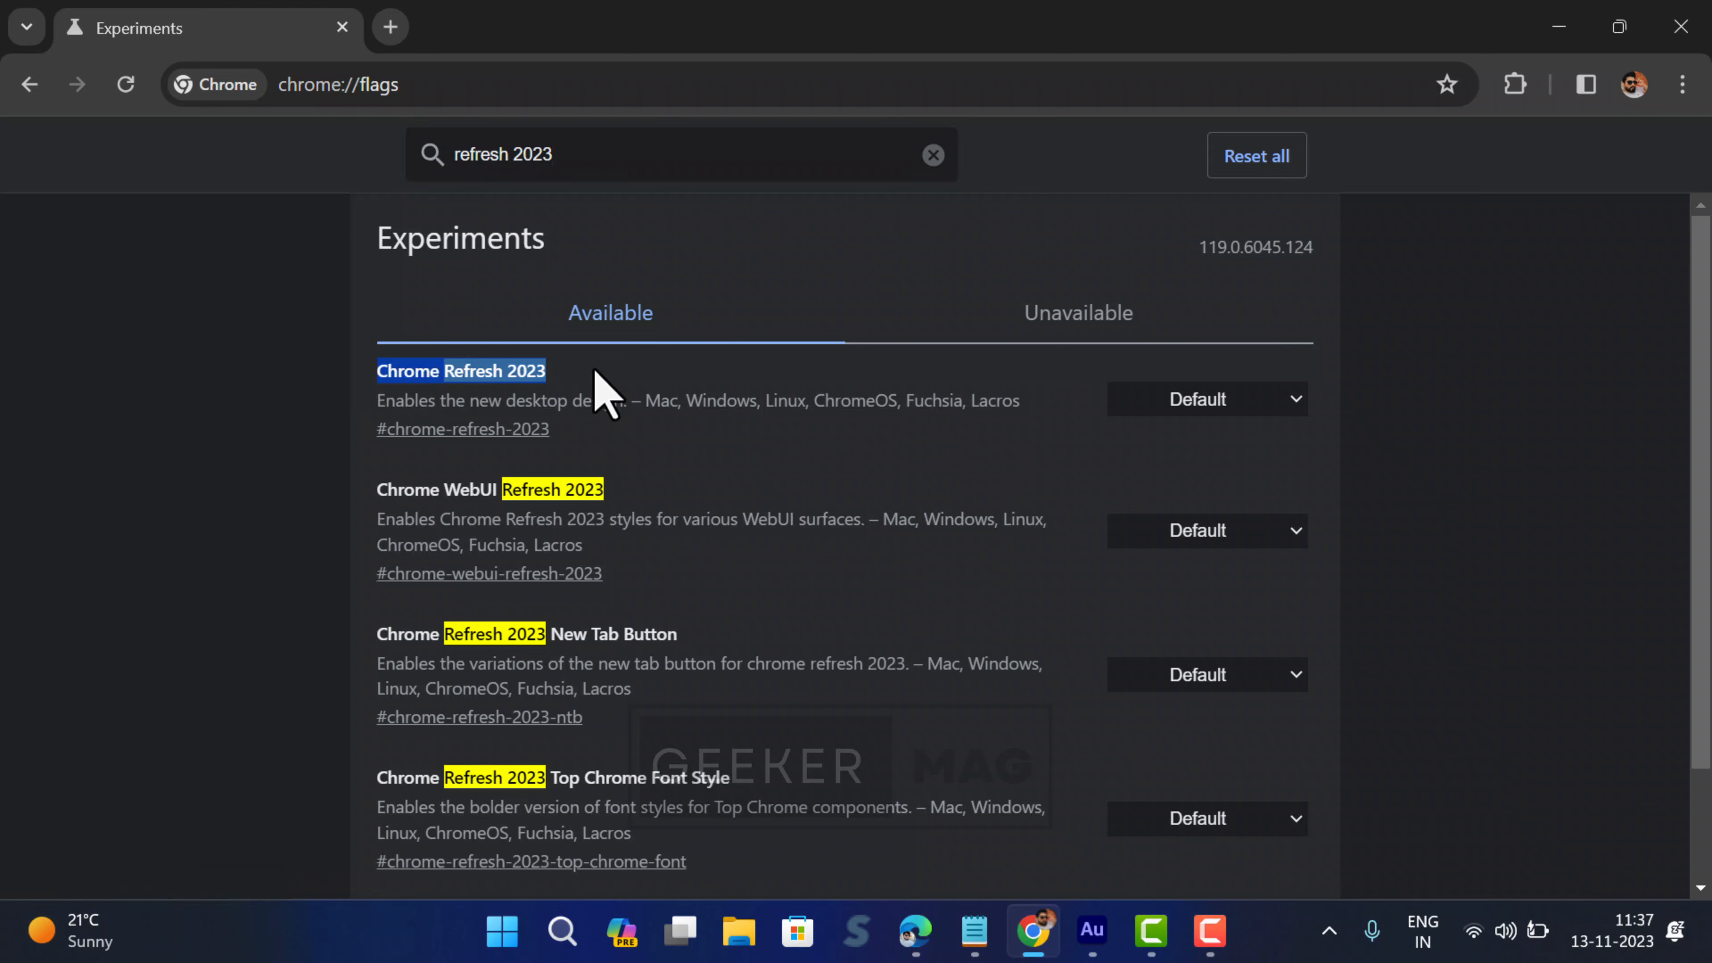
mouse_move(409, 487)
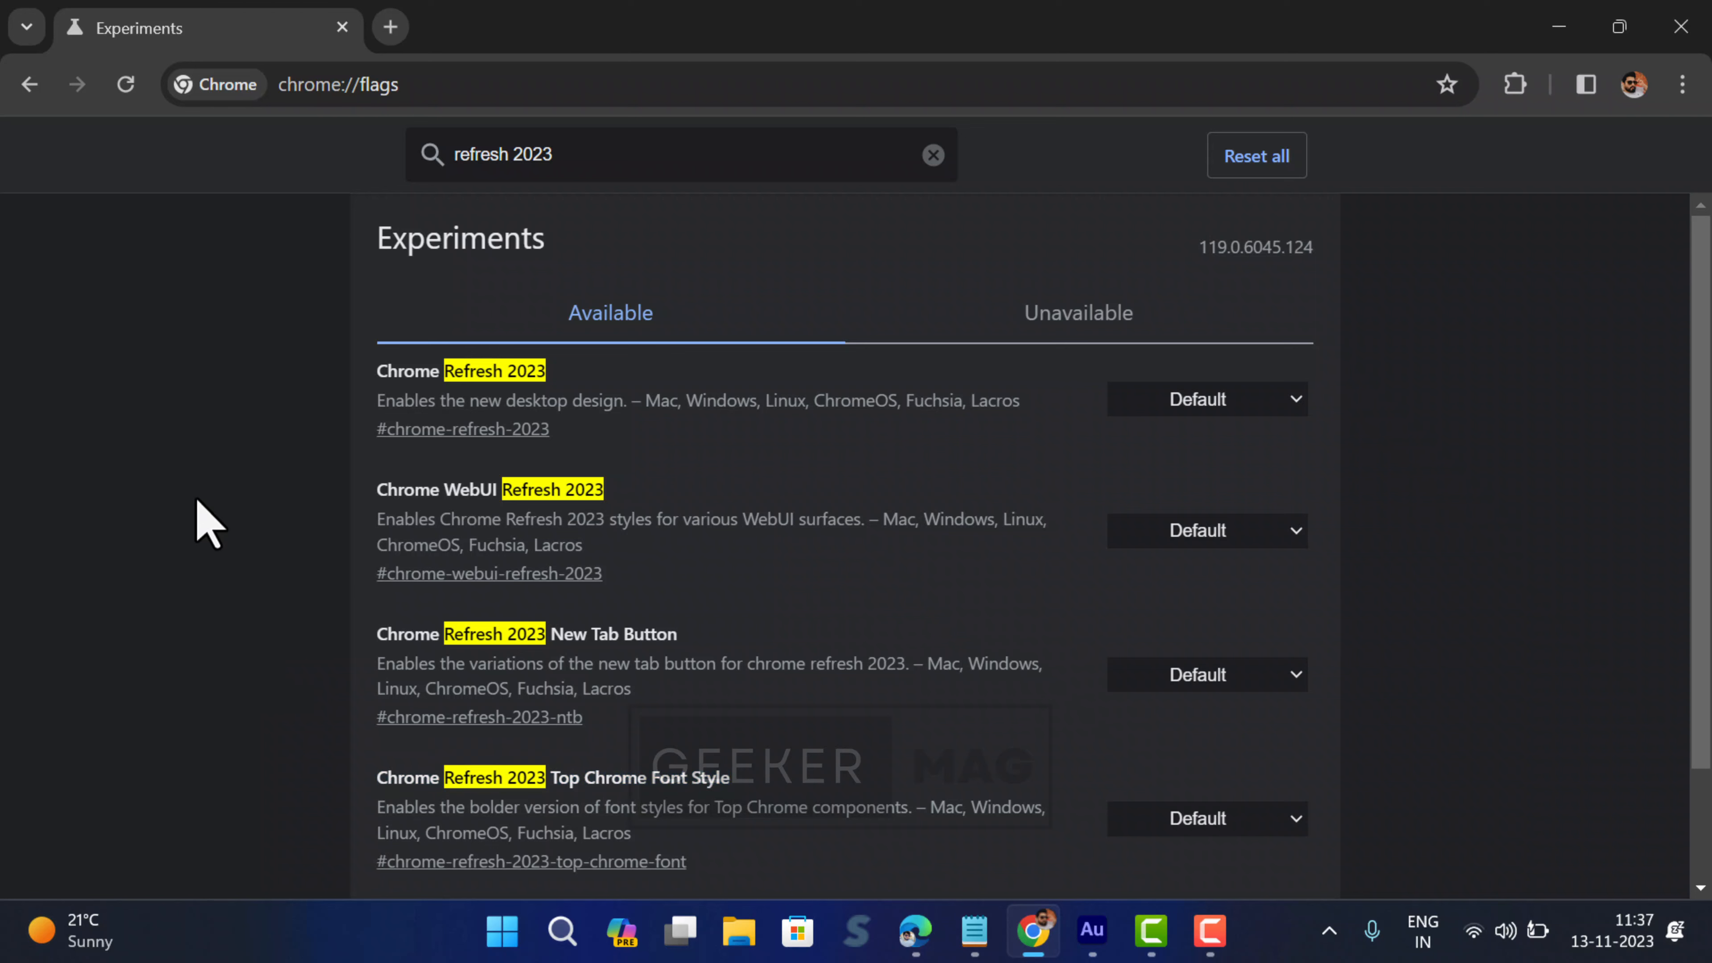
Set the Chrome Refresh 2023 and Top Chrome Font Style flags from Default to Disabled.
left_click(1206, 399)
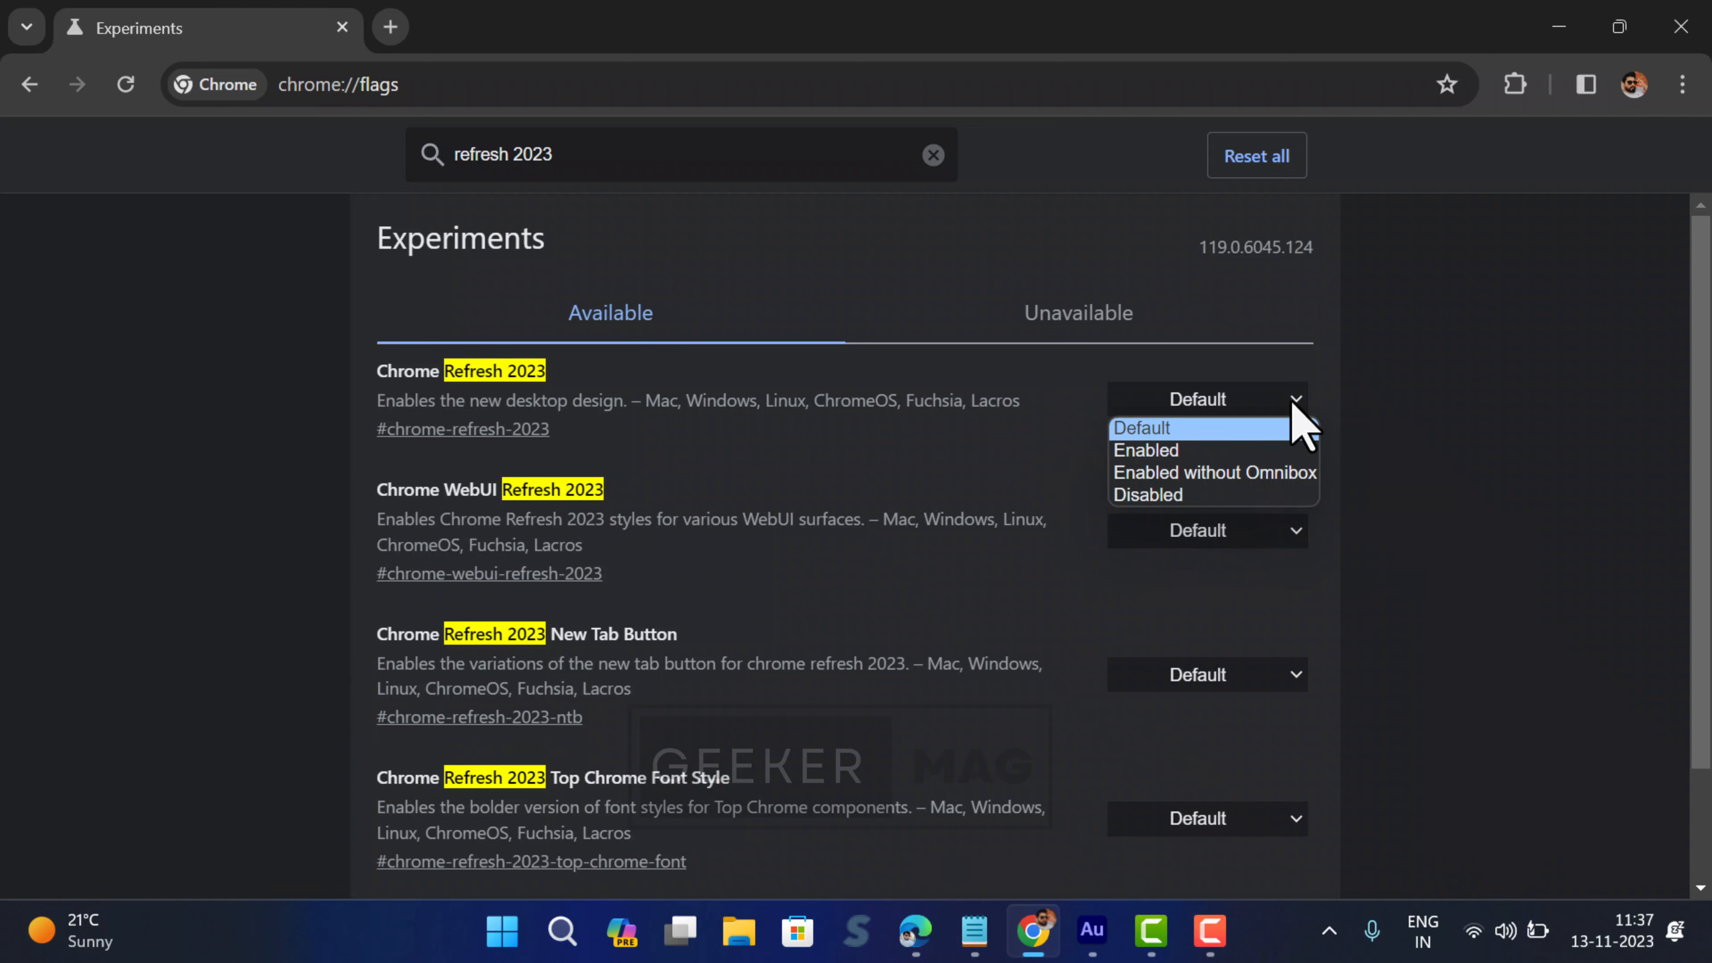
left_click(1147, 495)
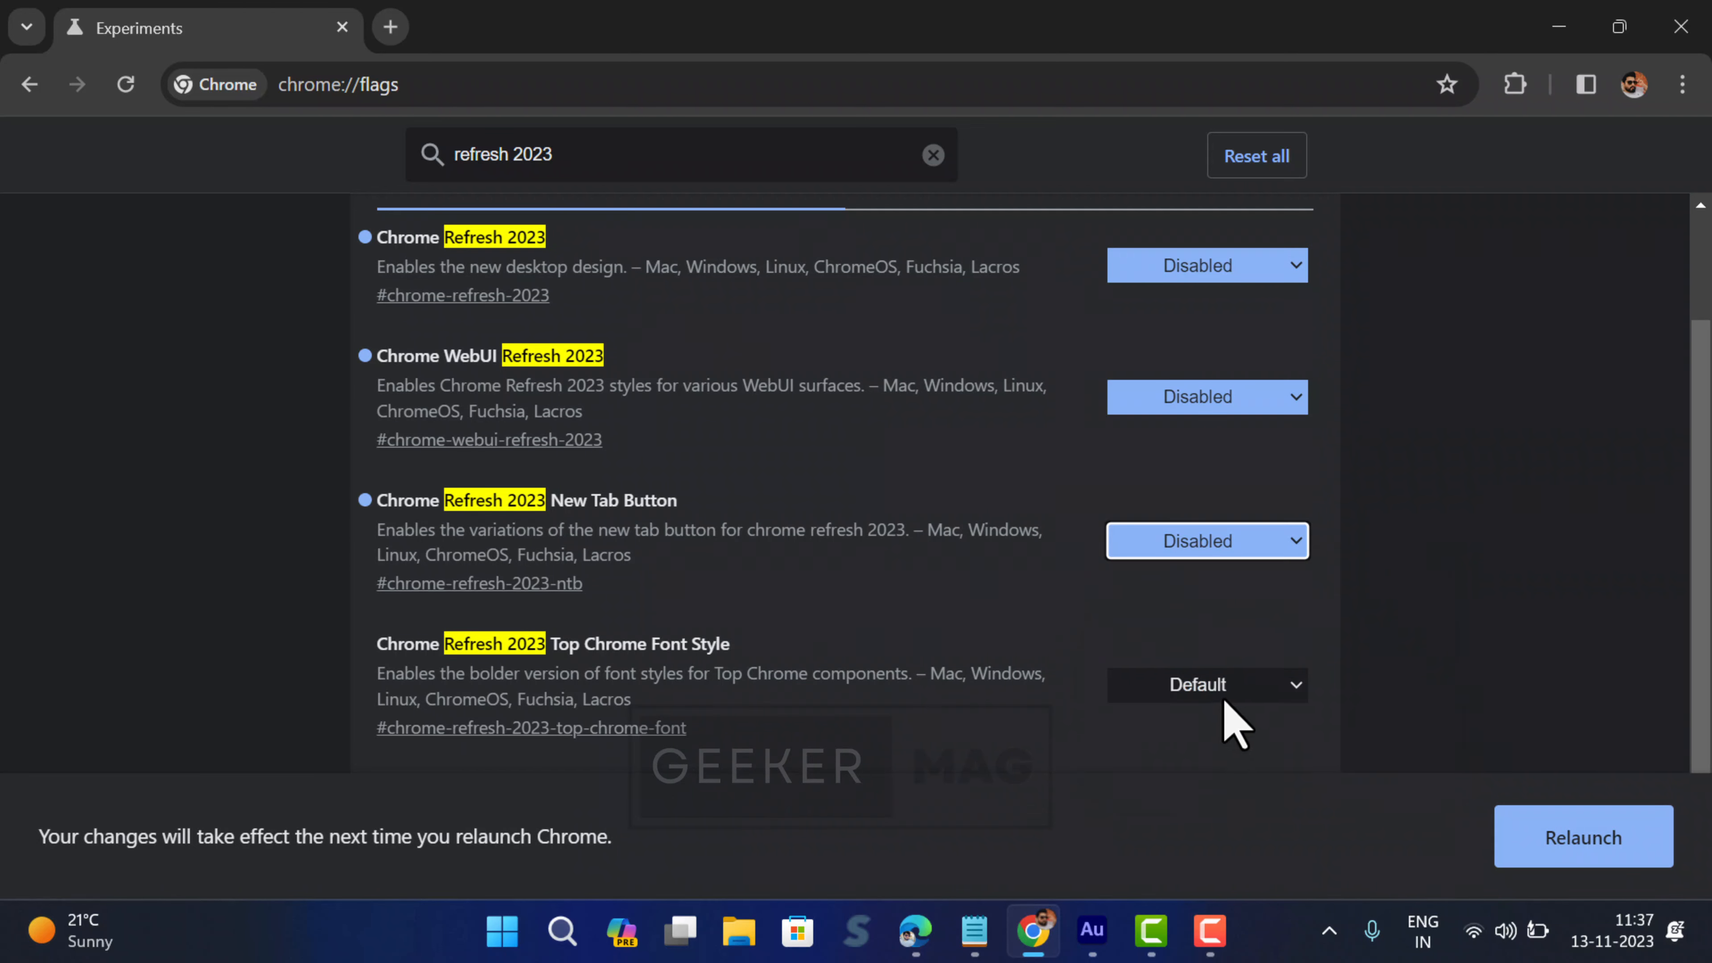
left_click(1205, 685)
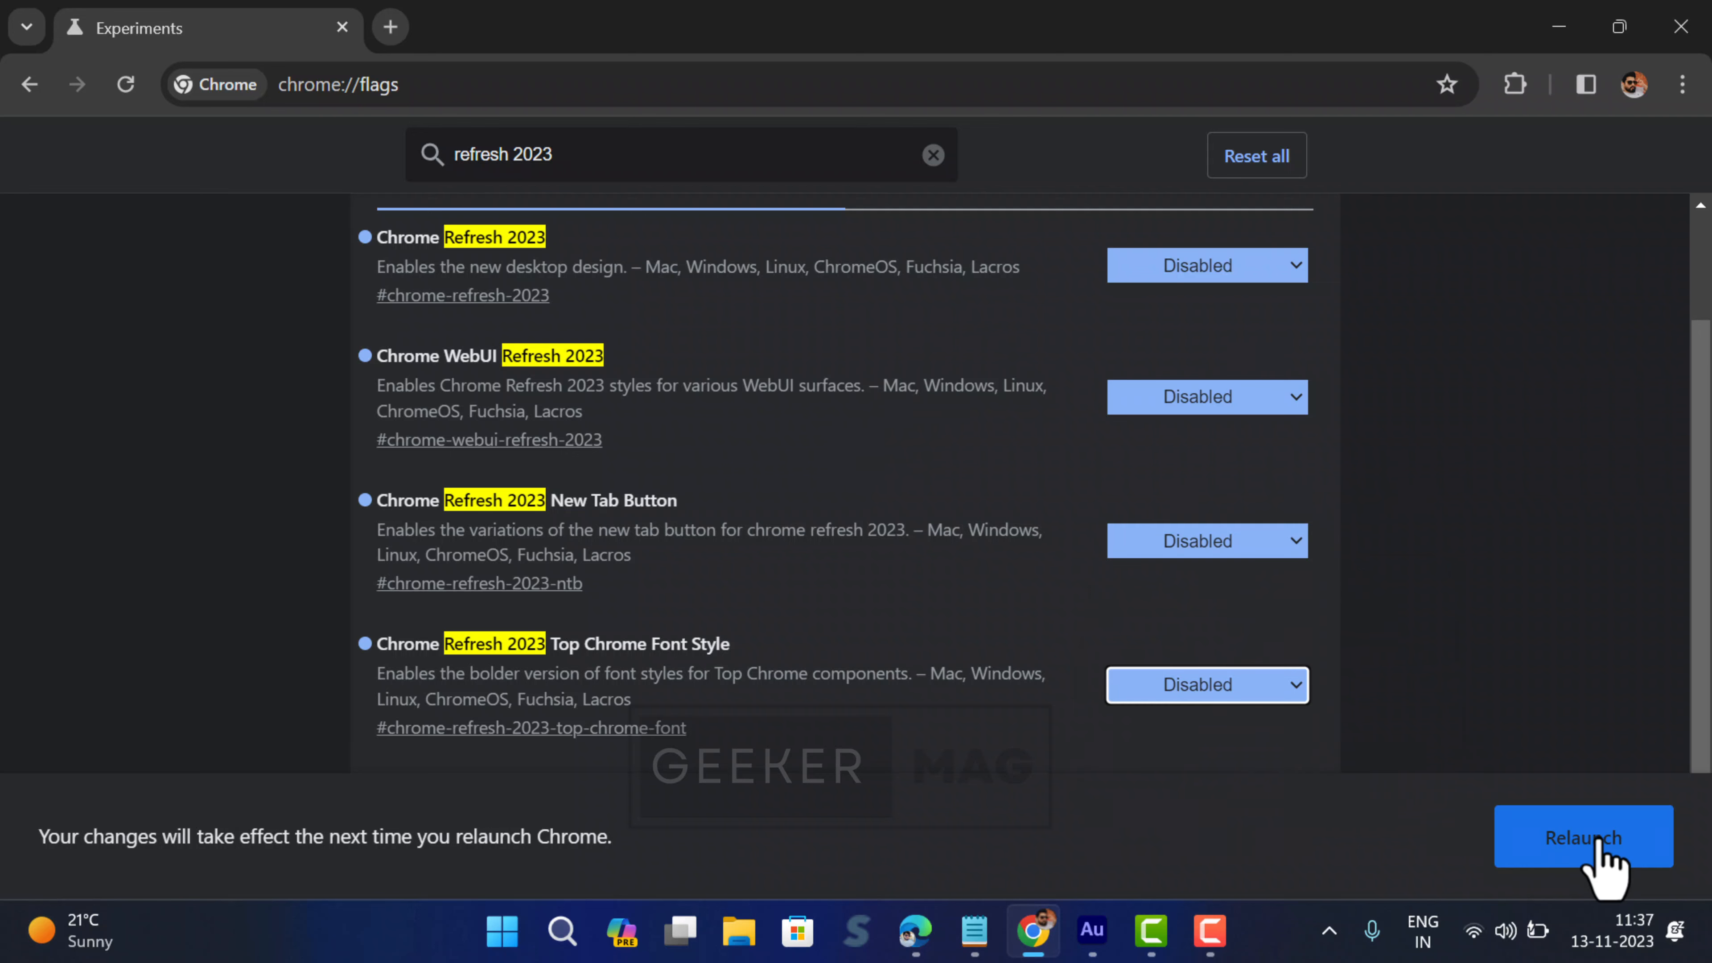
Relaunch Chrome and check the old pre-2023 UI on a new tab with the ⋮ menu.
left_click(1582, 836)
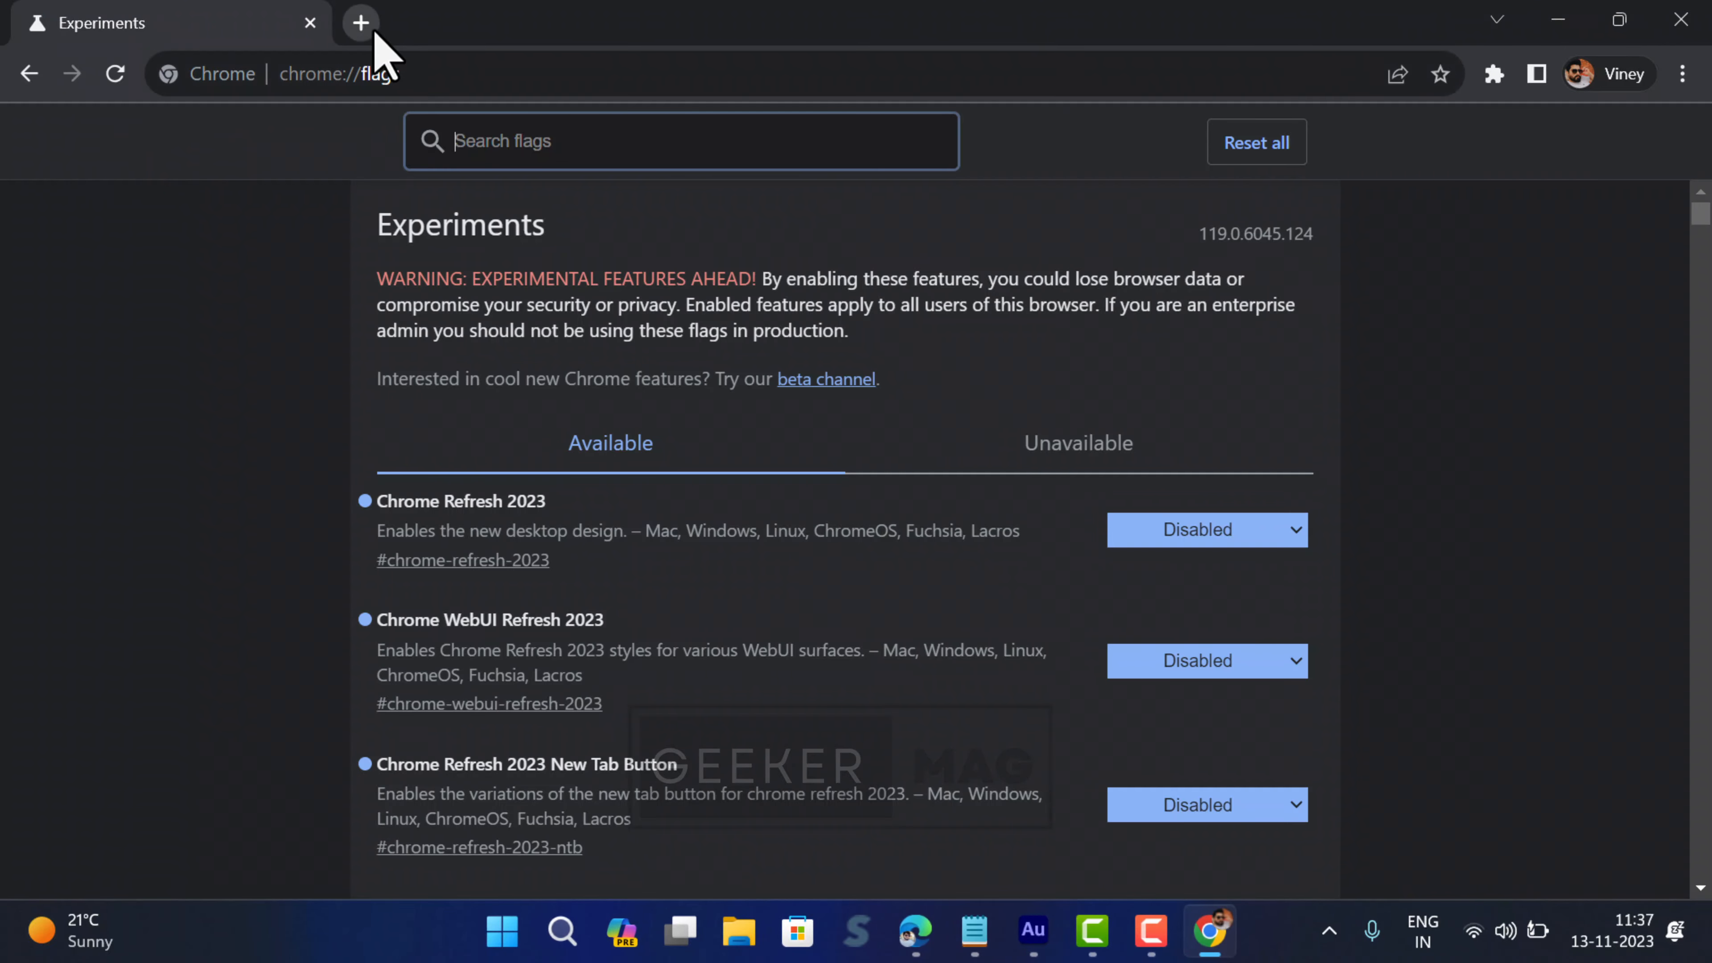
left_click(360, 21)
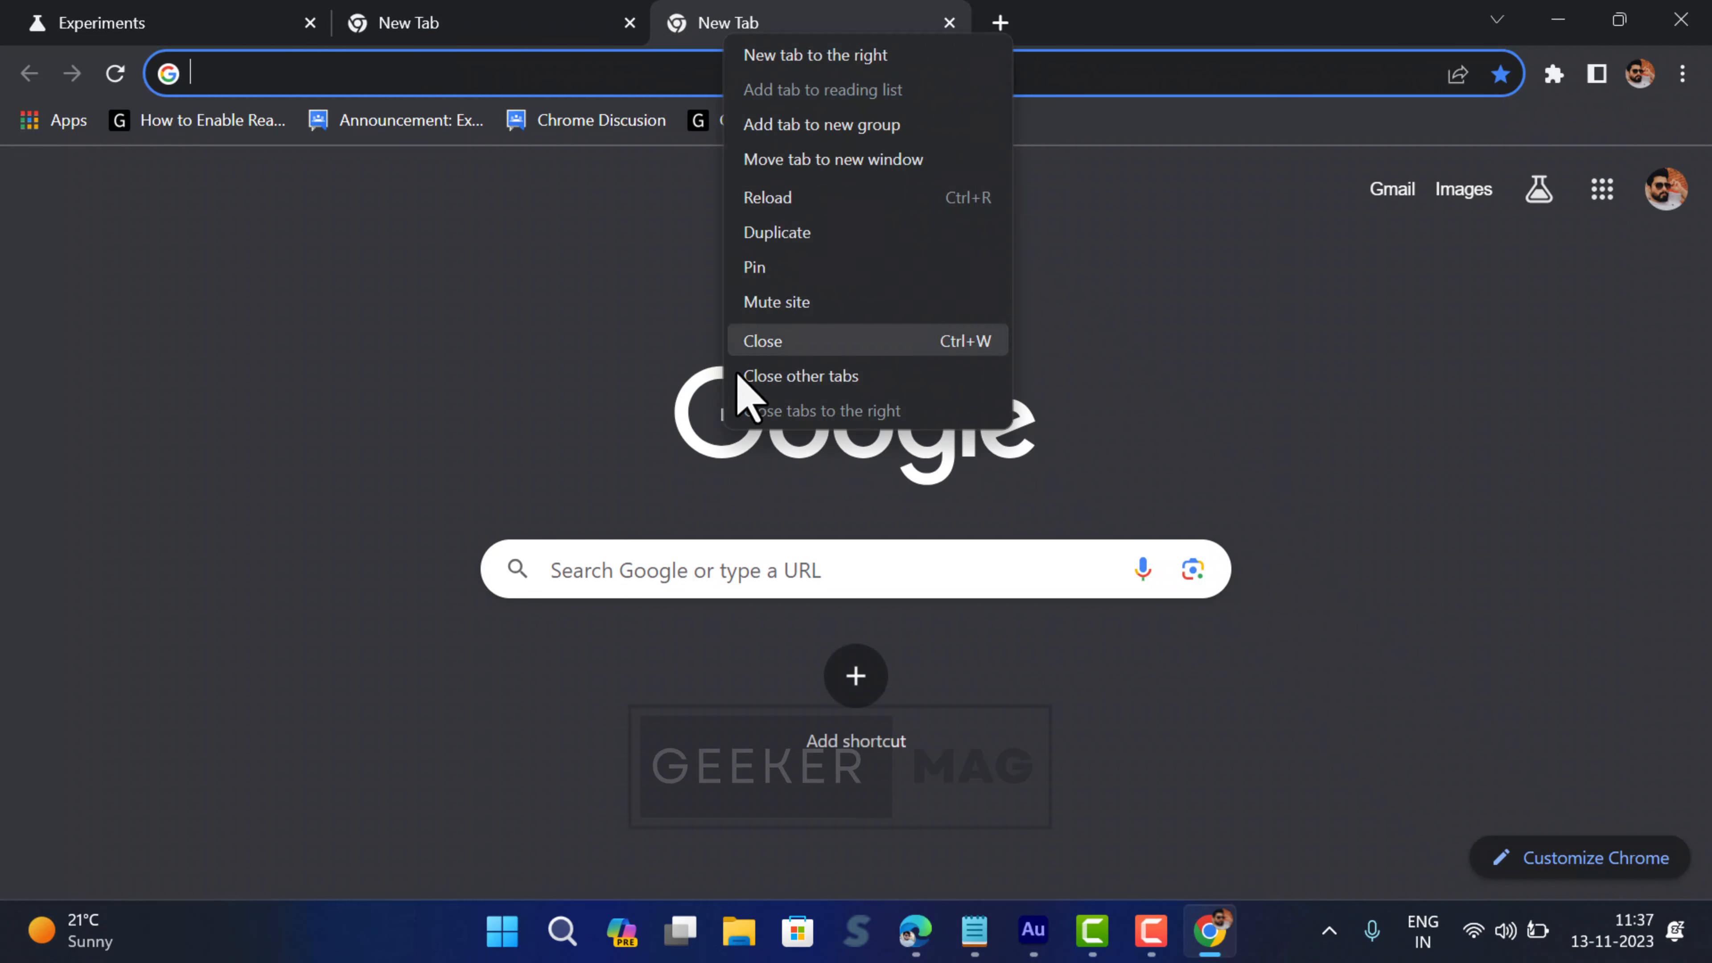
left_click(1680, 74)
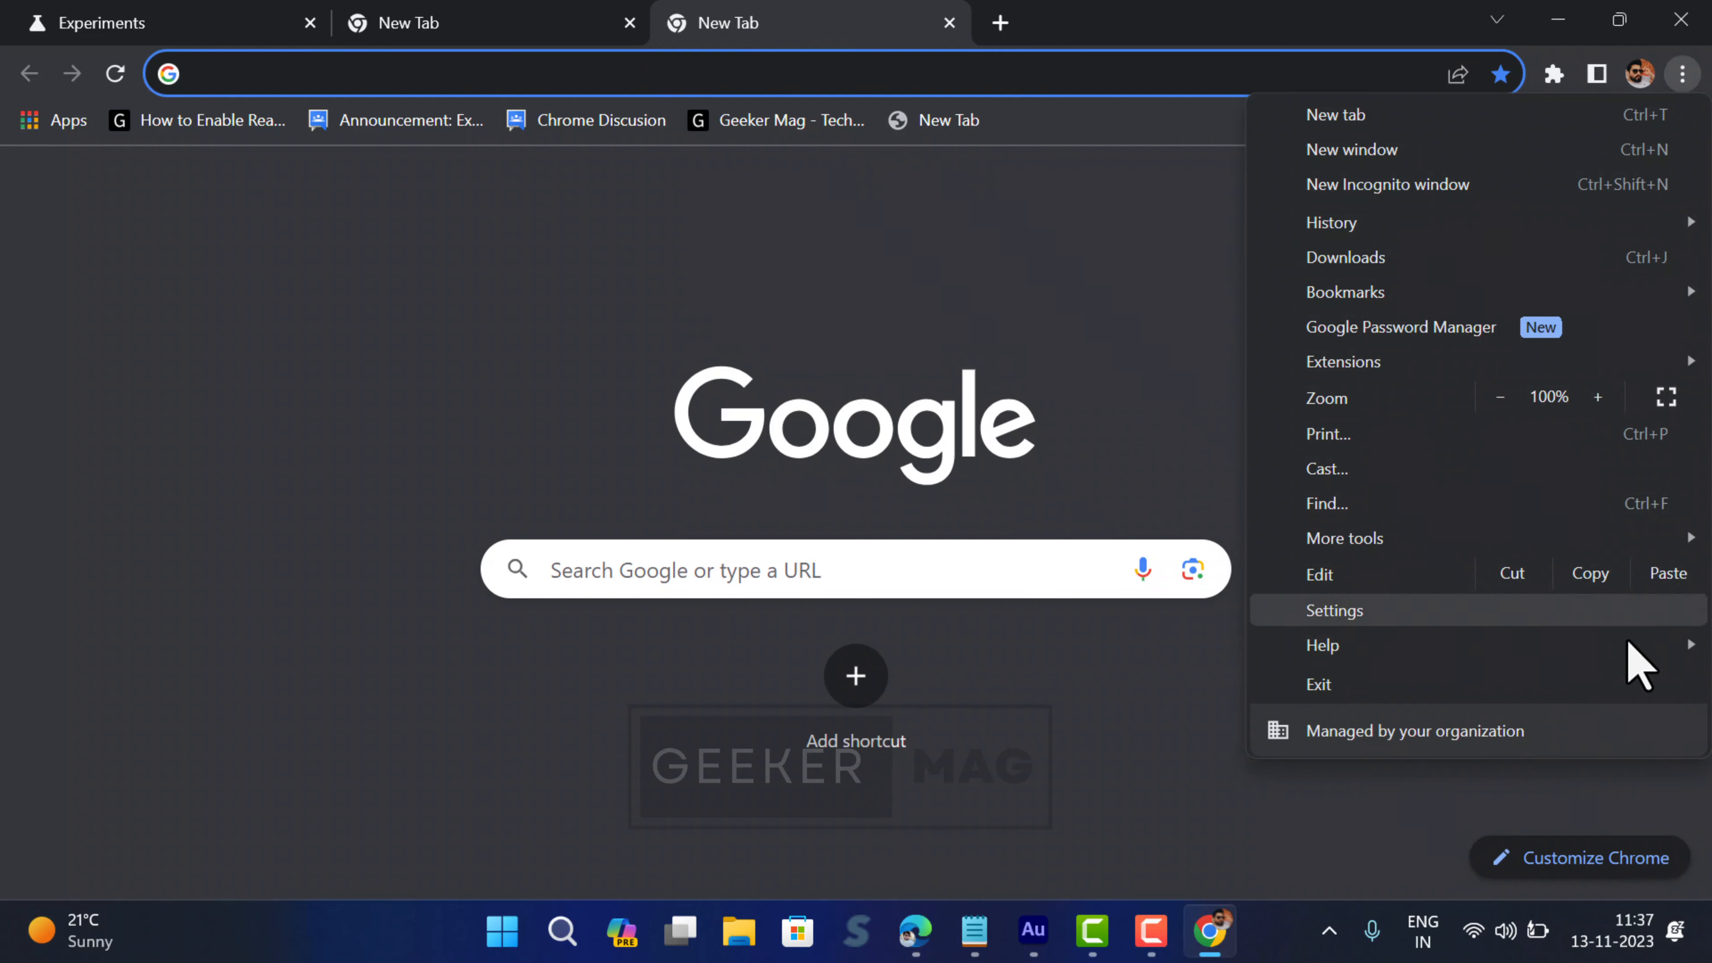
mouse_move(396, 407)
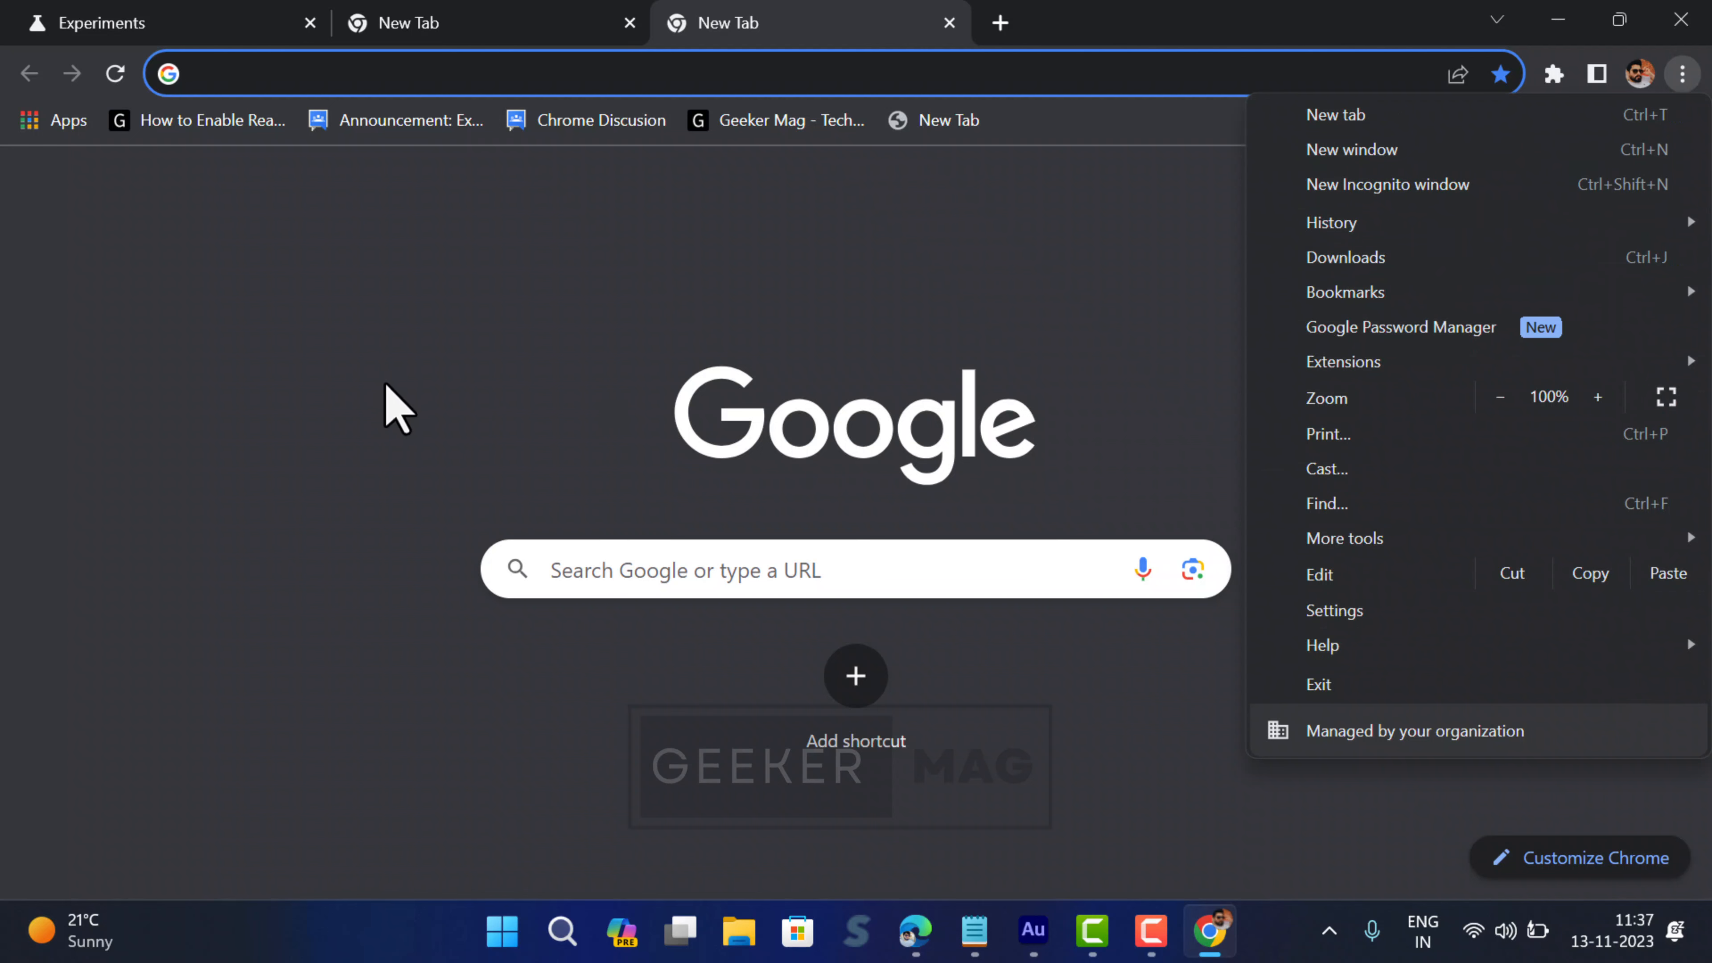